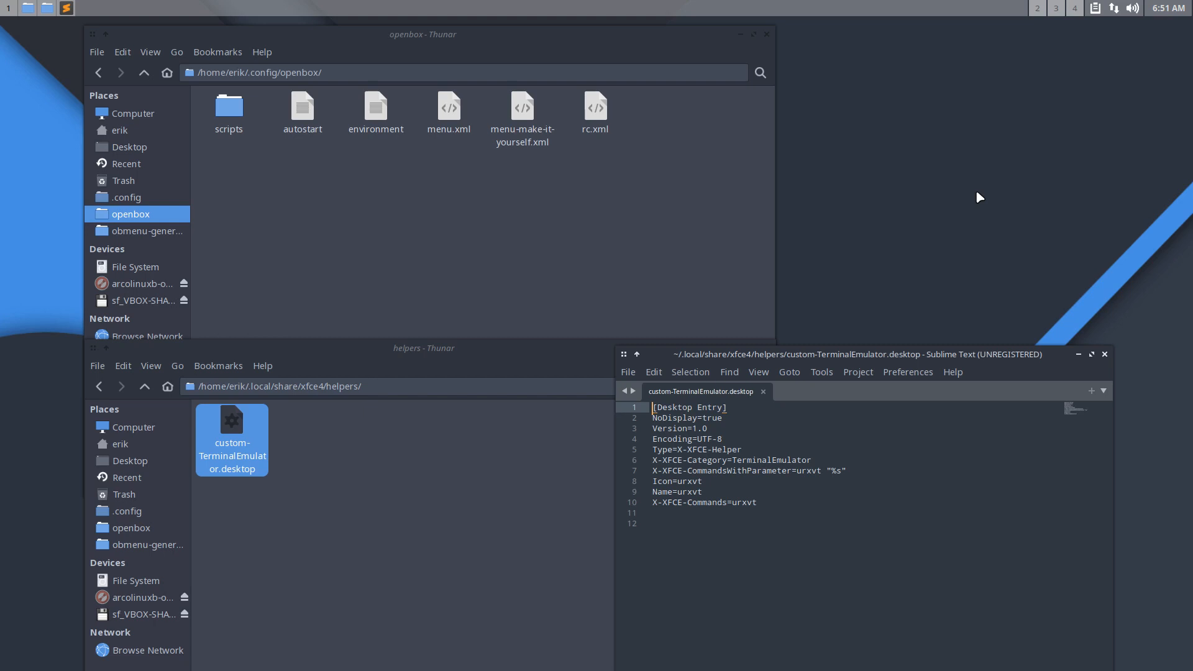
pyautogui.moveTo(943, 180)
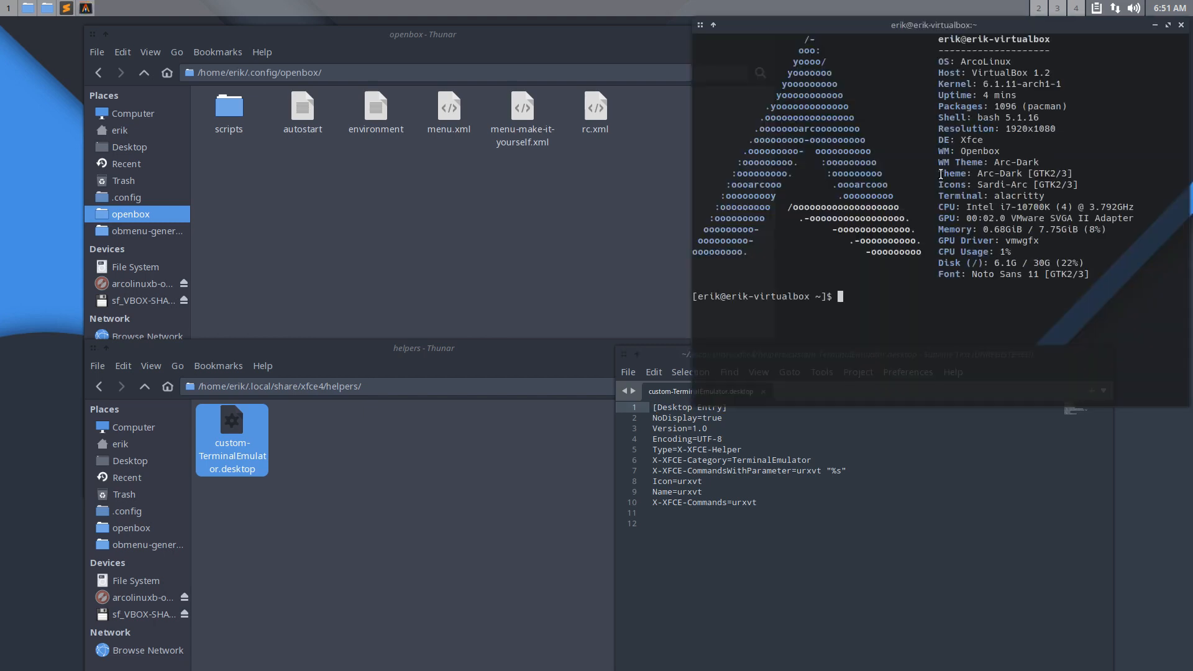
# Step: Run 'sudo pacman -Rs konsole', then decline the ~130 MiB removal so konsole stays installed
pyautogui.write('sudo pacman -')
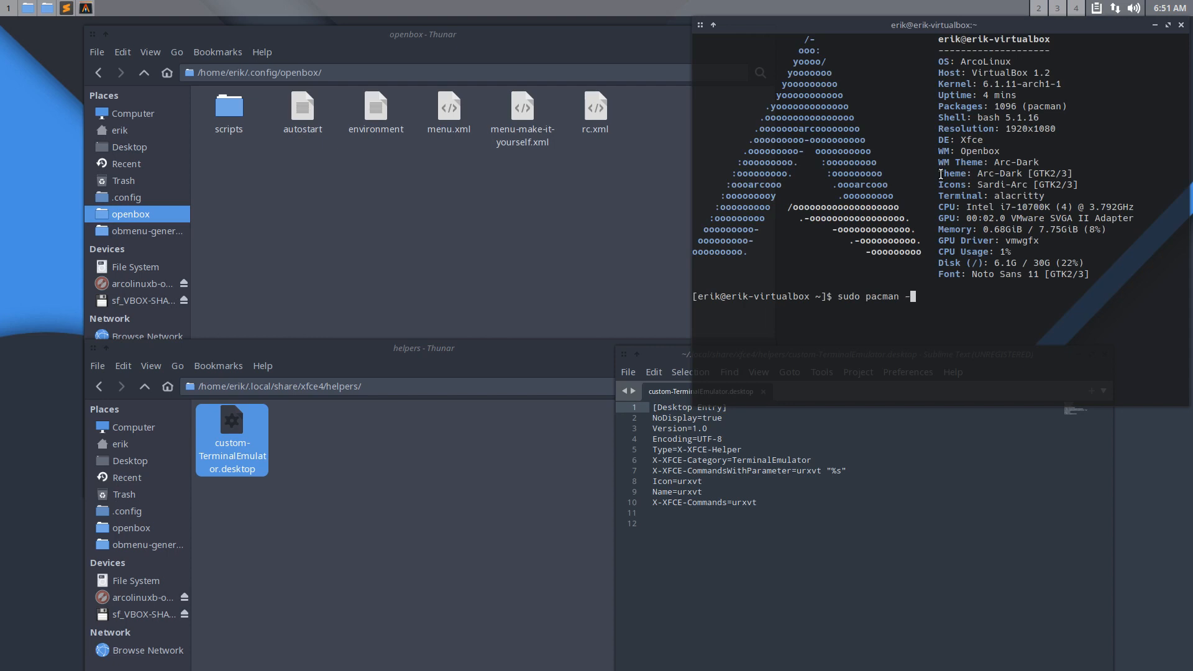
pyautogui.write('Rs')
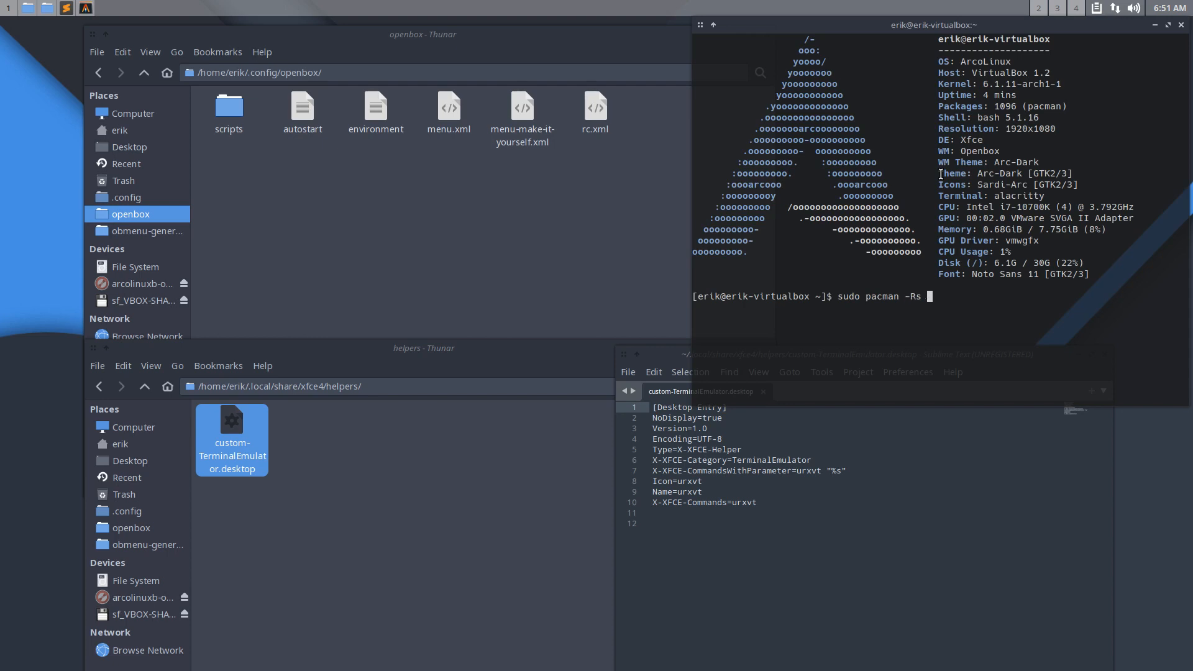
pyautogui.write('konsole')
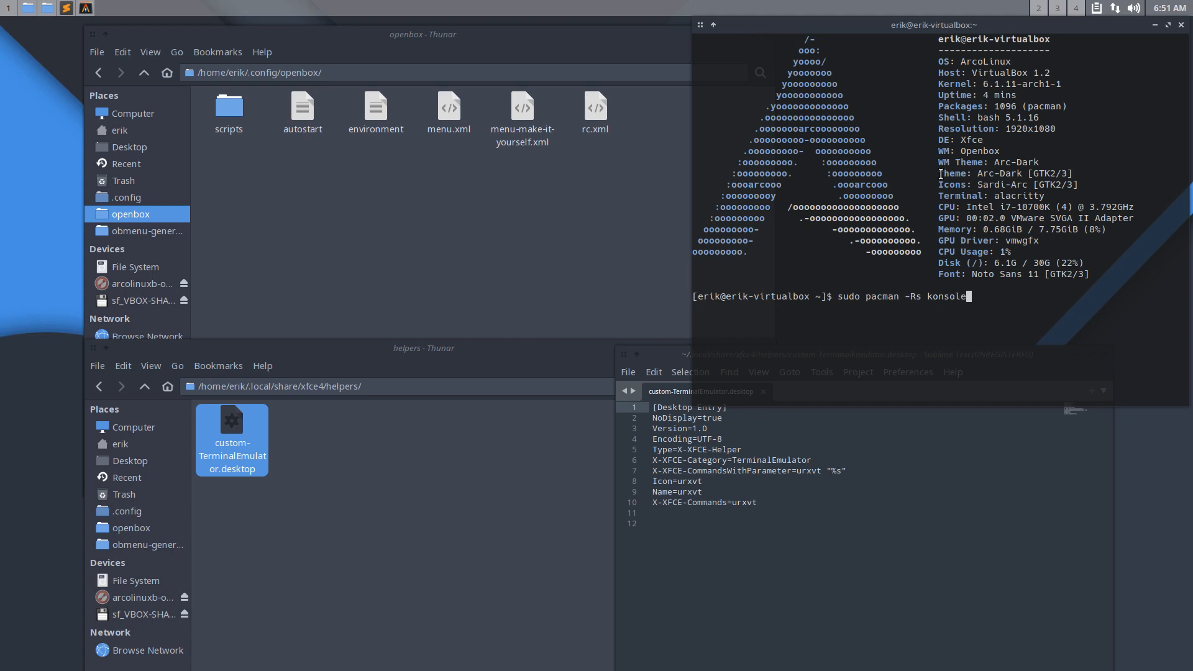
pyautogui.press('Return')
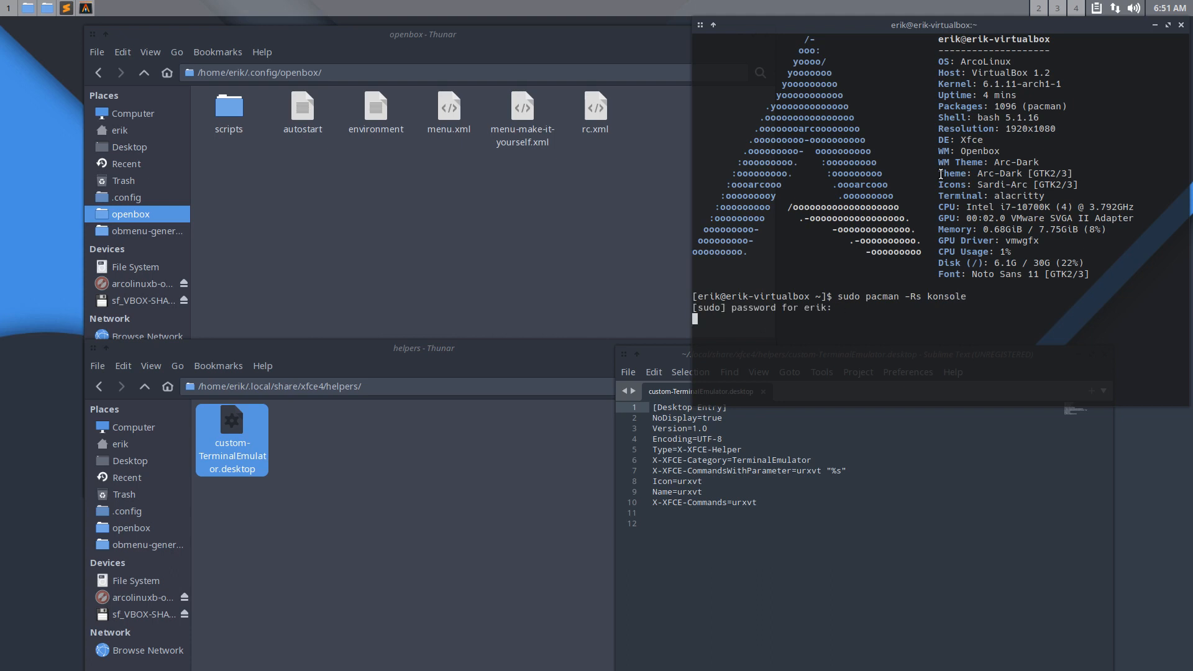
pyautogui.press('Return')
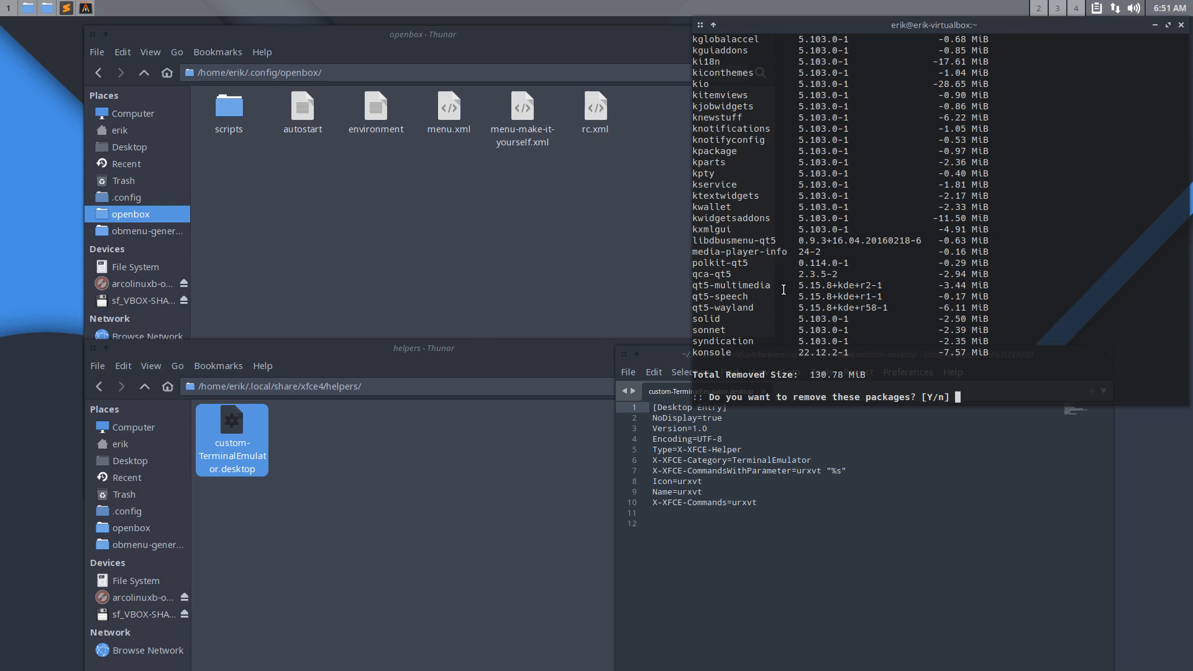
pyautogui.scroll(3)
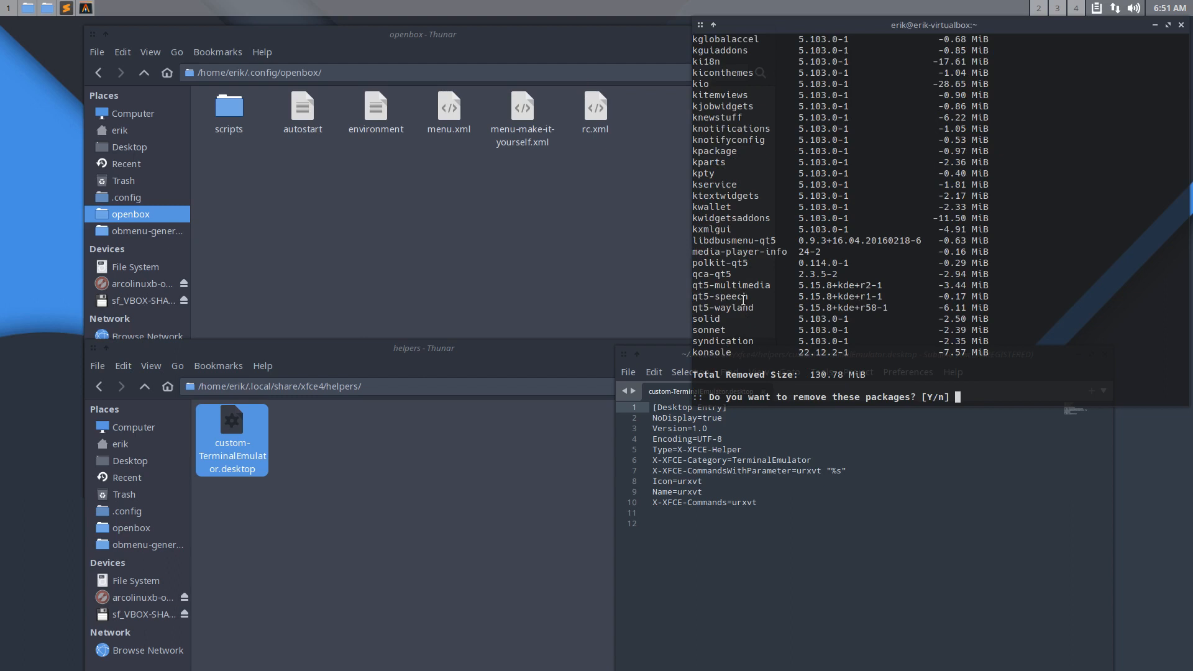
pyautogui.write('n')
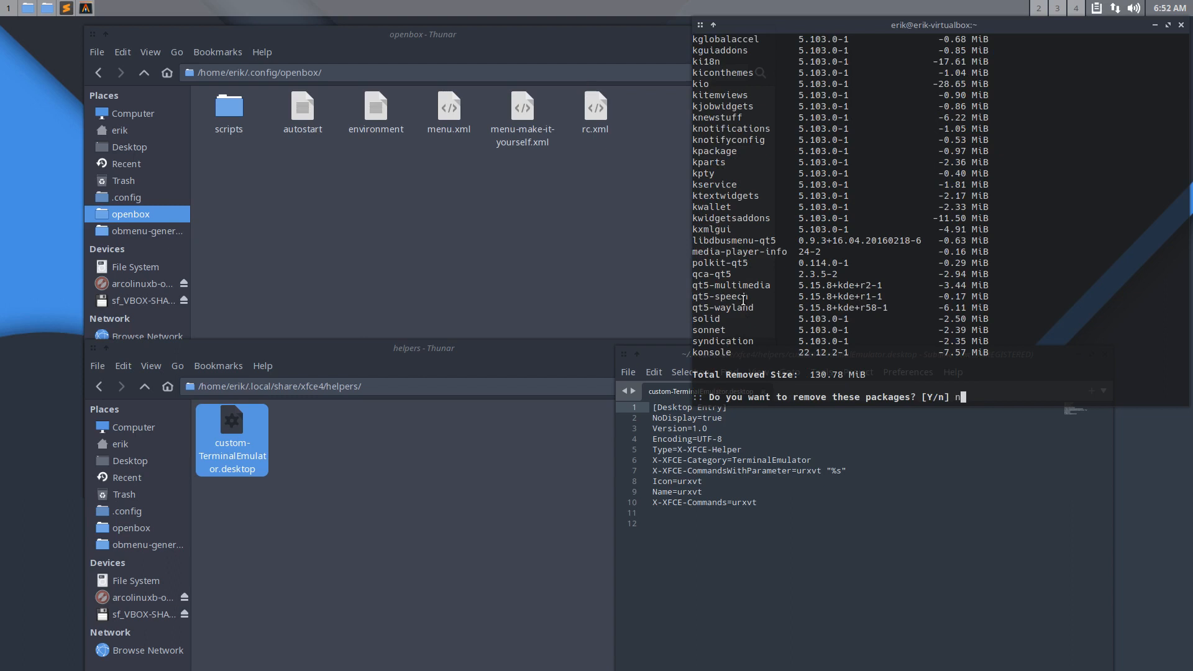
pyautogui.press('Return')
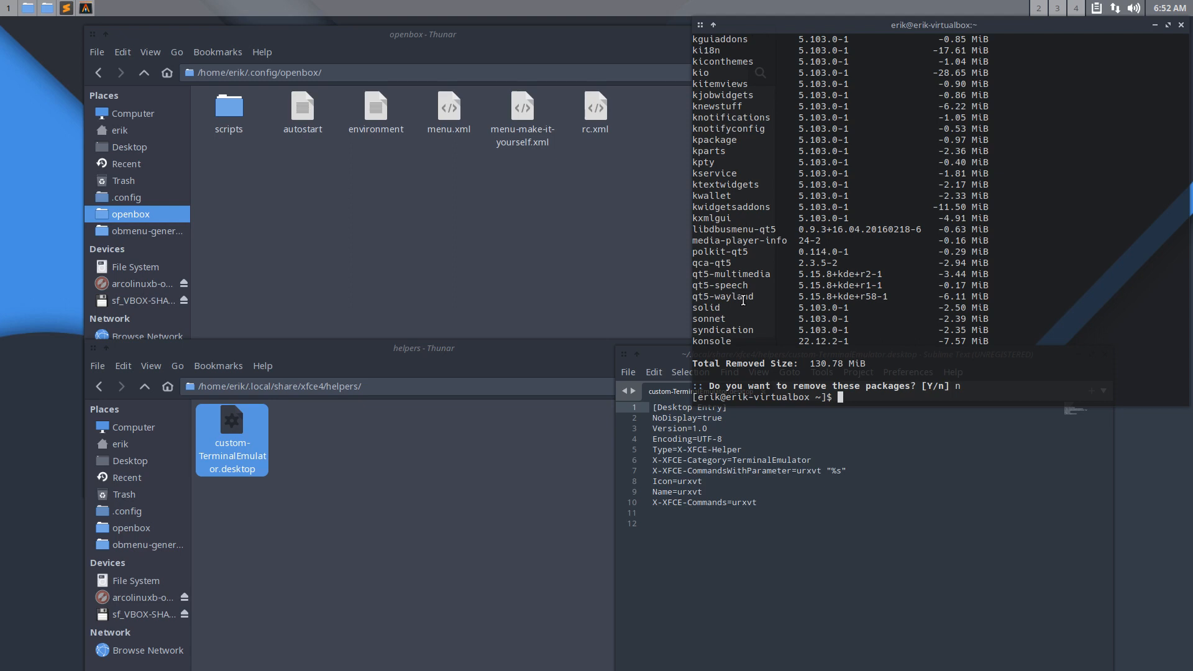
pyautogui.moveTo(767, 227)
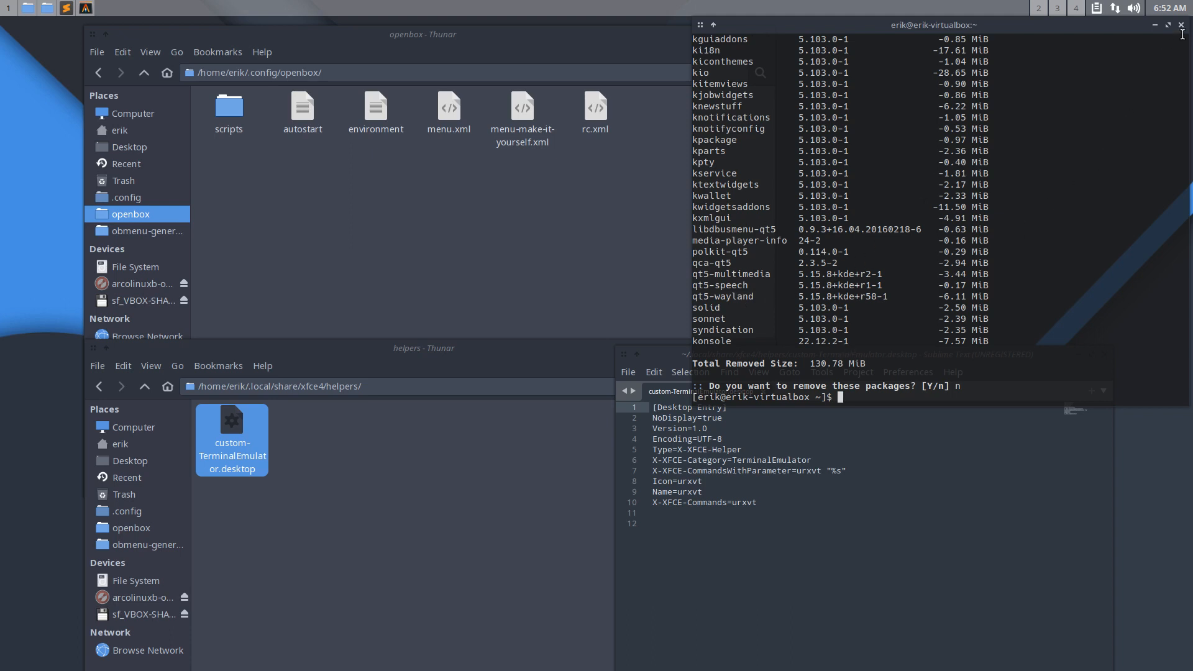
# Step: Close Alacritty, then select and deselect all items in Thunar's openbox config folder
pyautogui.click(1180, 24)
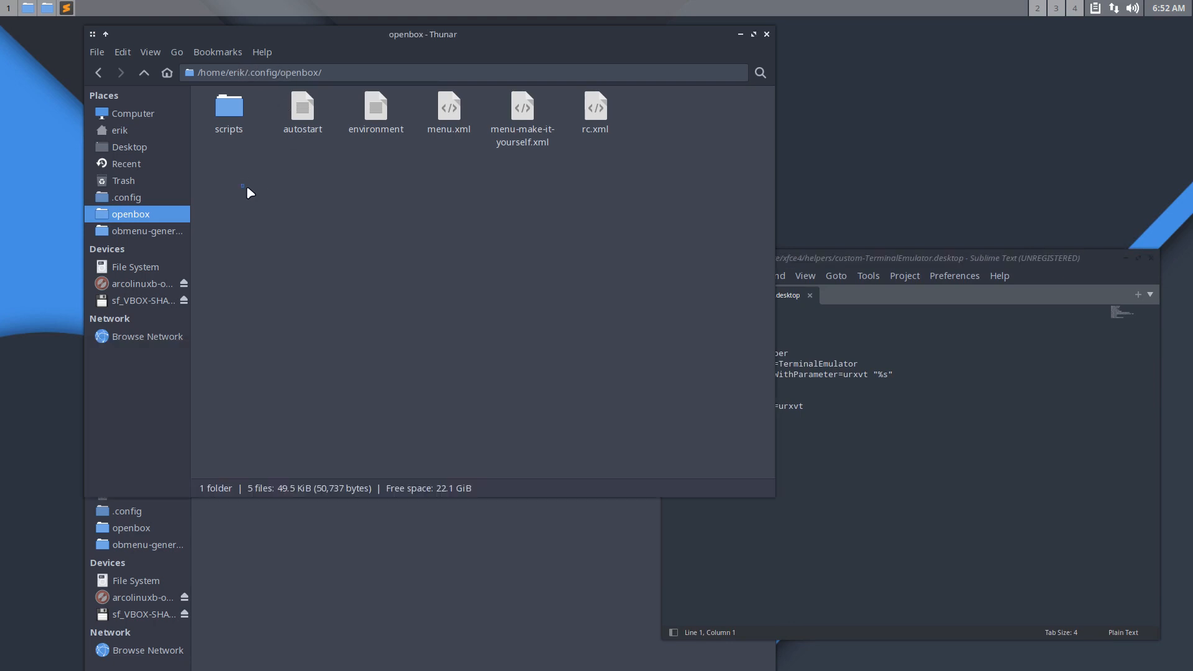
pyautogui.press('ctrl+a')
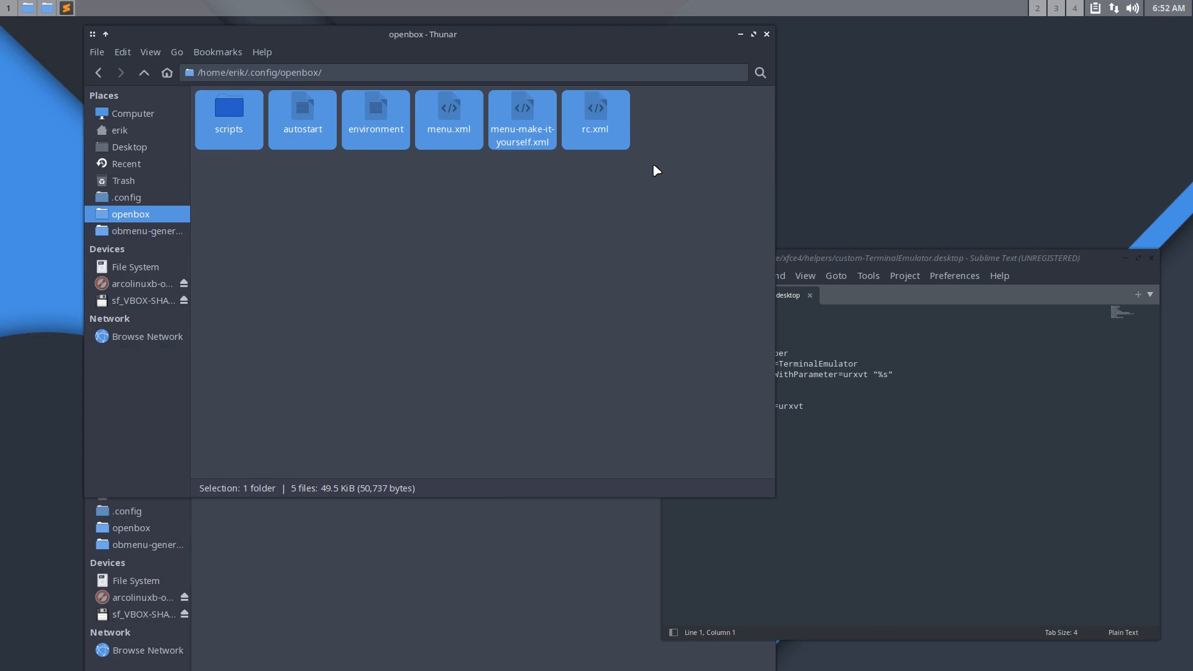
pyautogui.click(626, 183)
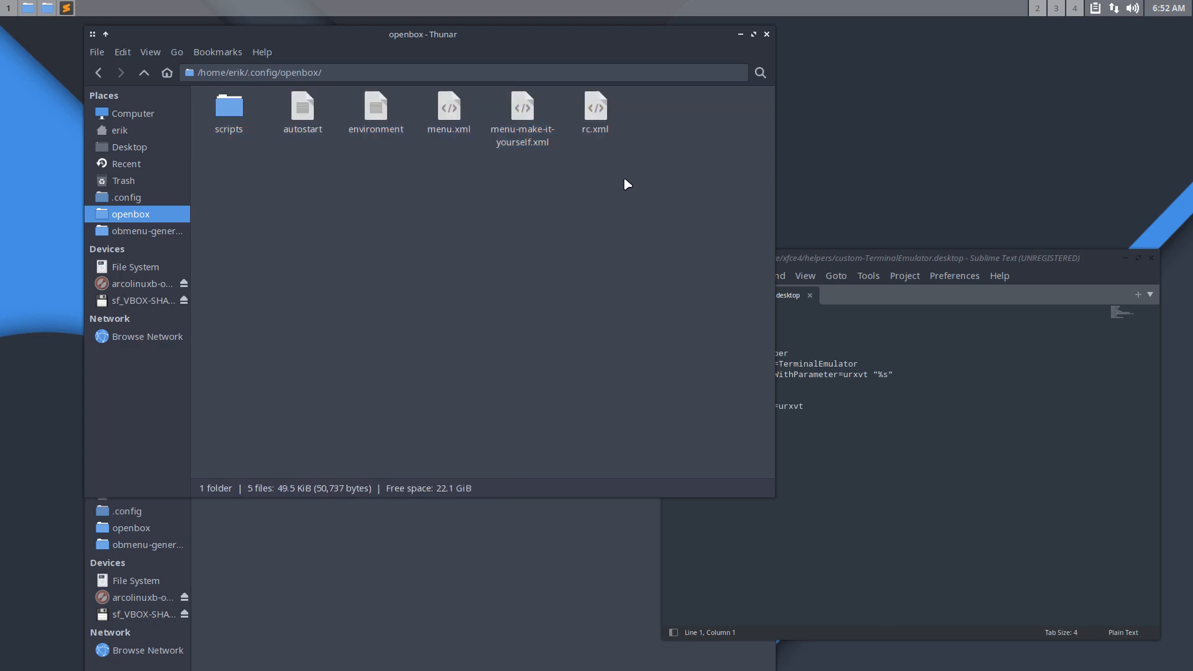
# Step: Open rc.xml in Sublime Text and search 'ala' to locate the alacritty keybinding command
pyautogui.doubleClick(595, 110)
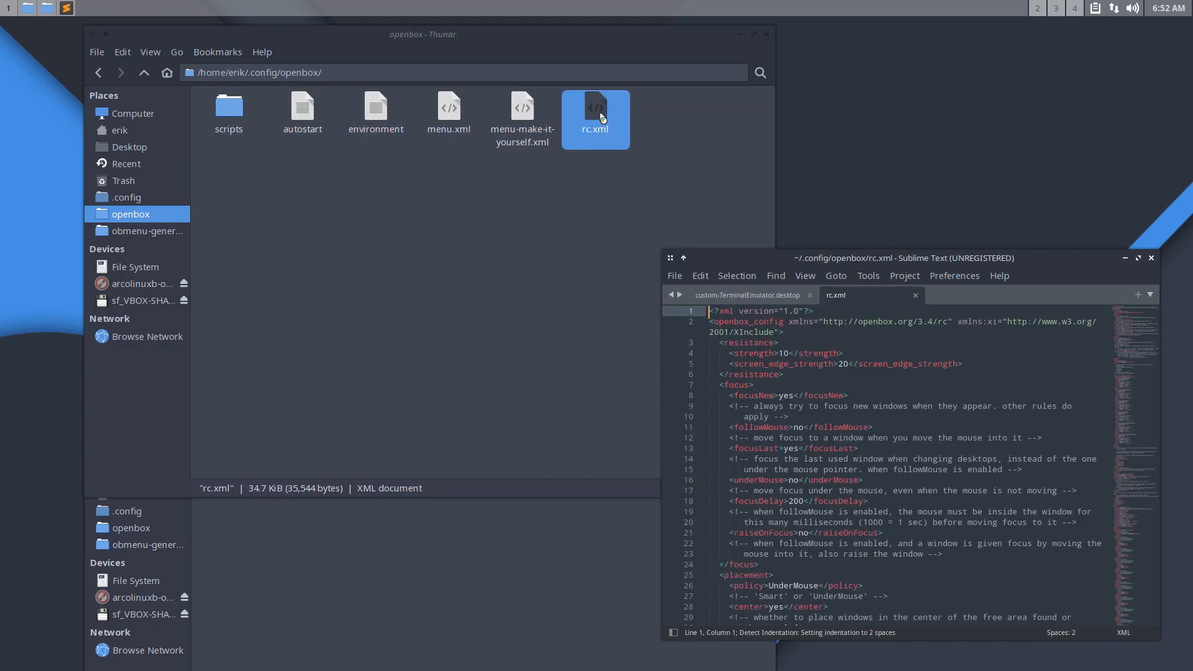
pyautogui.press('ctrl+f')
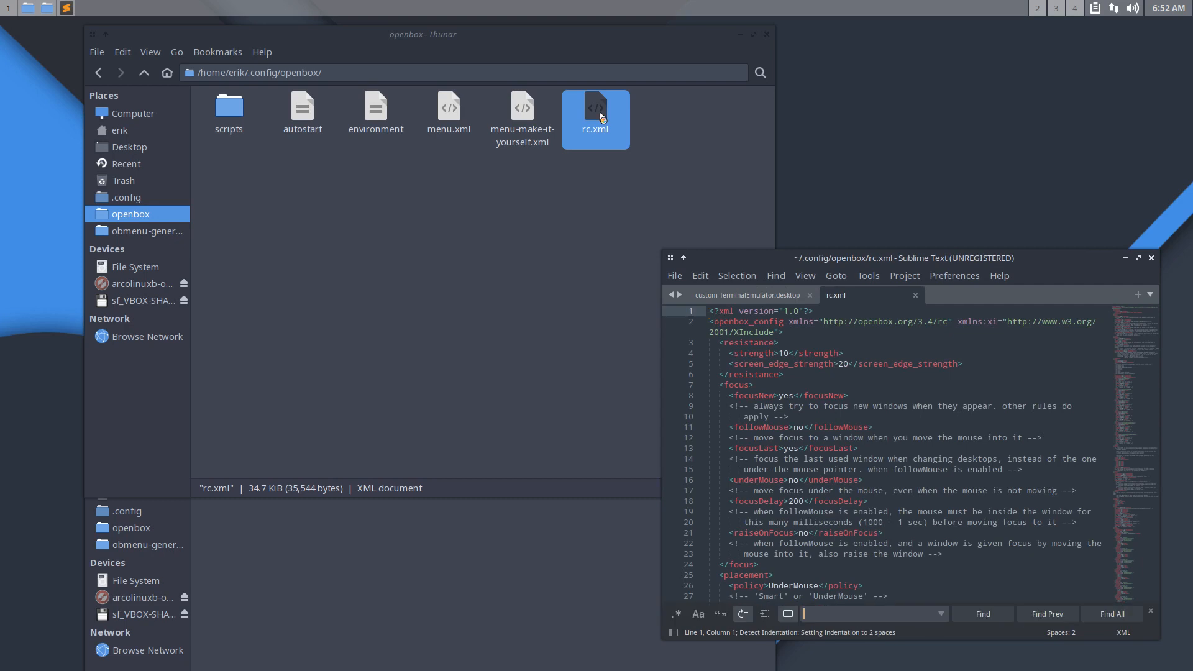
pyautogui.write('ala')
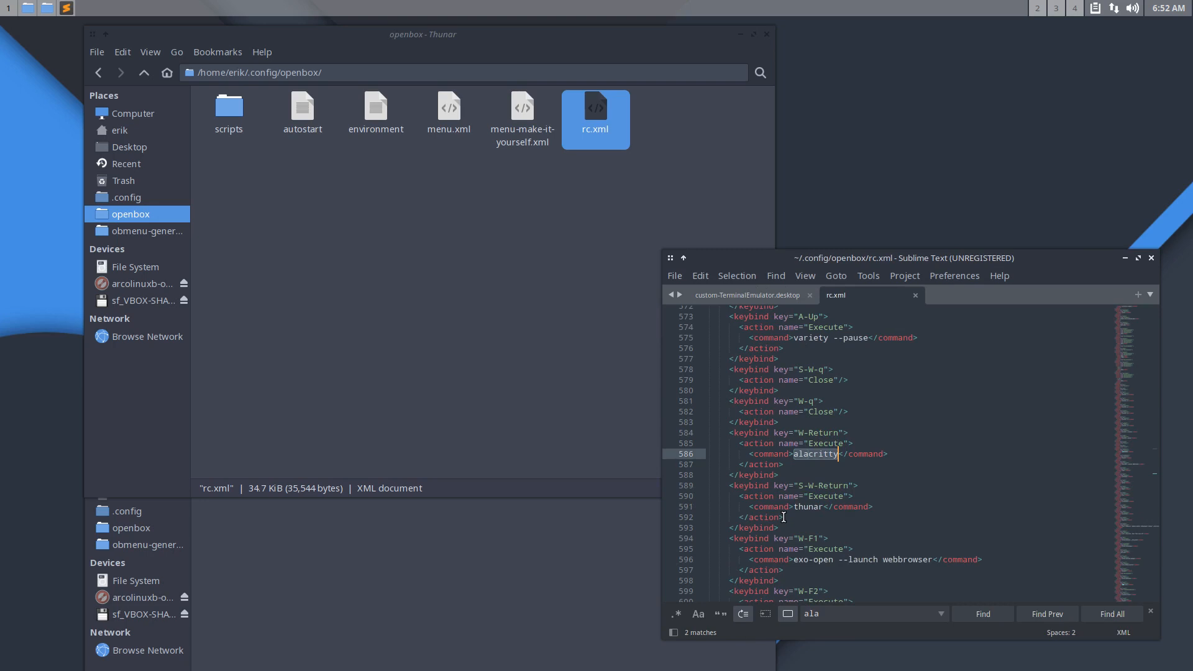
pyautogui.click(811, 559)
pyautogui.write('ma')
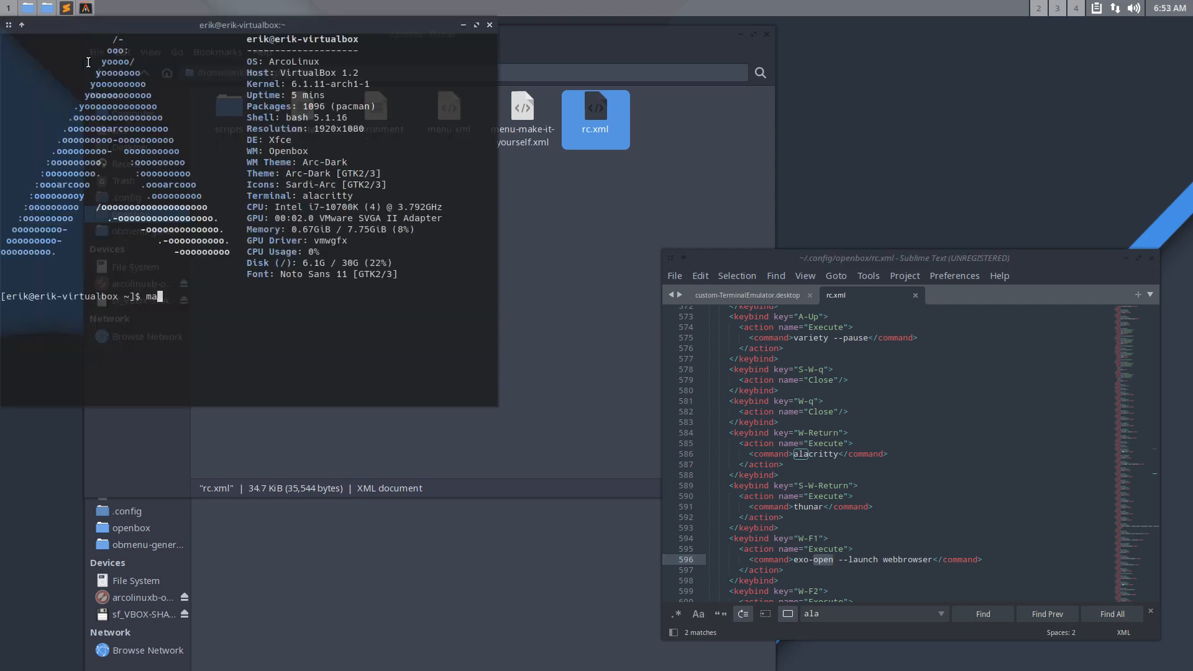
# Step: View the exo-open manual page and mark TerminalEmulator among its --launch categories
pyautogui.write('n exo')
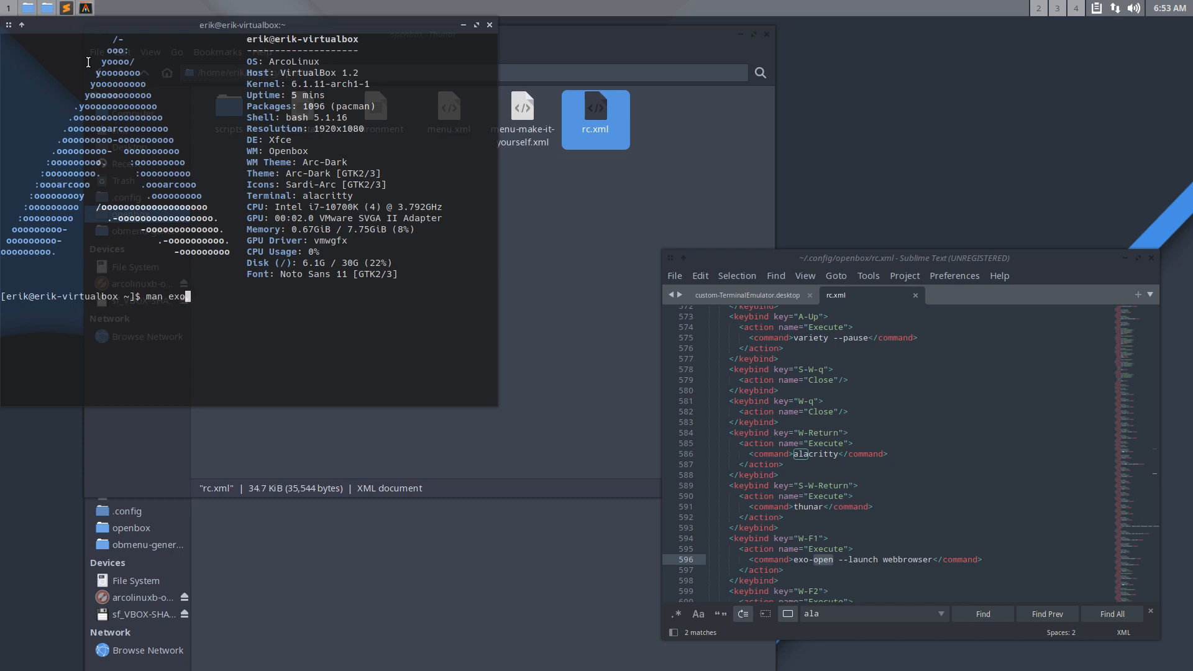
pyautogui.press('Return')
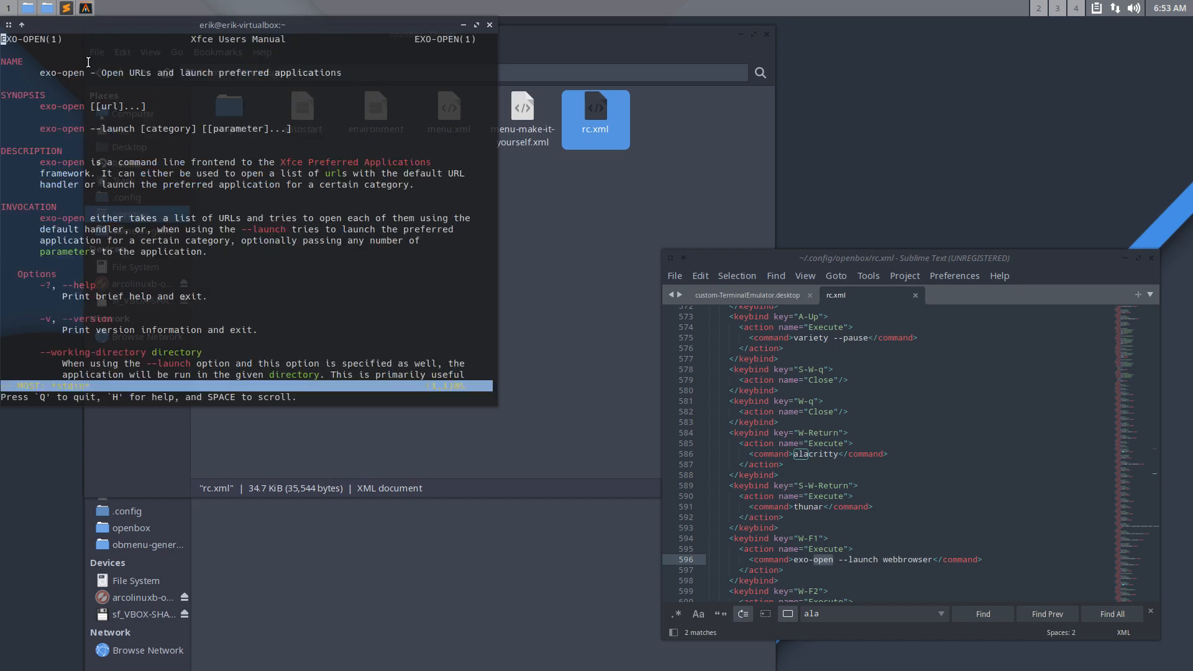
pyautogui.moveTo(157, 128)
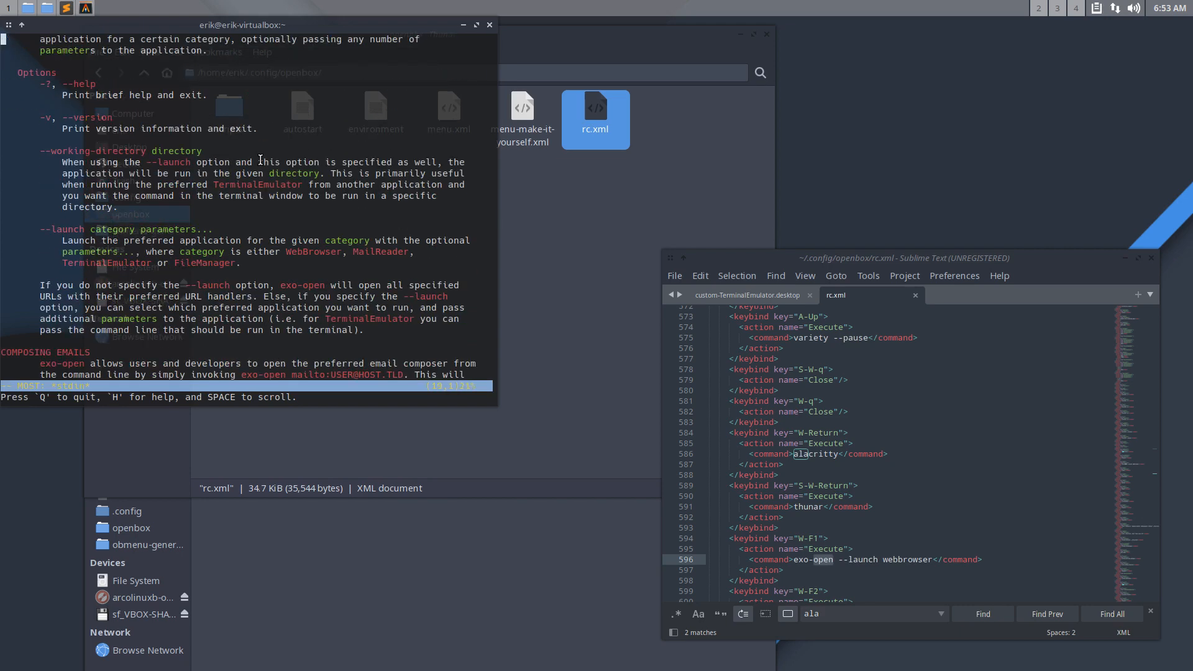
pyautogui.scroll(-3)
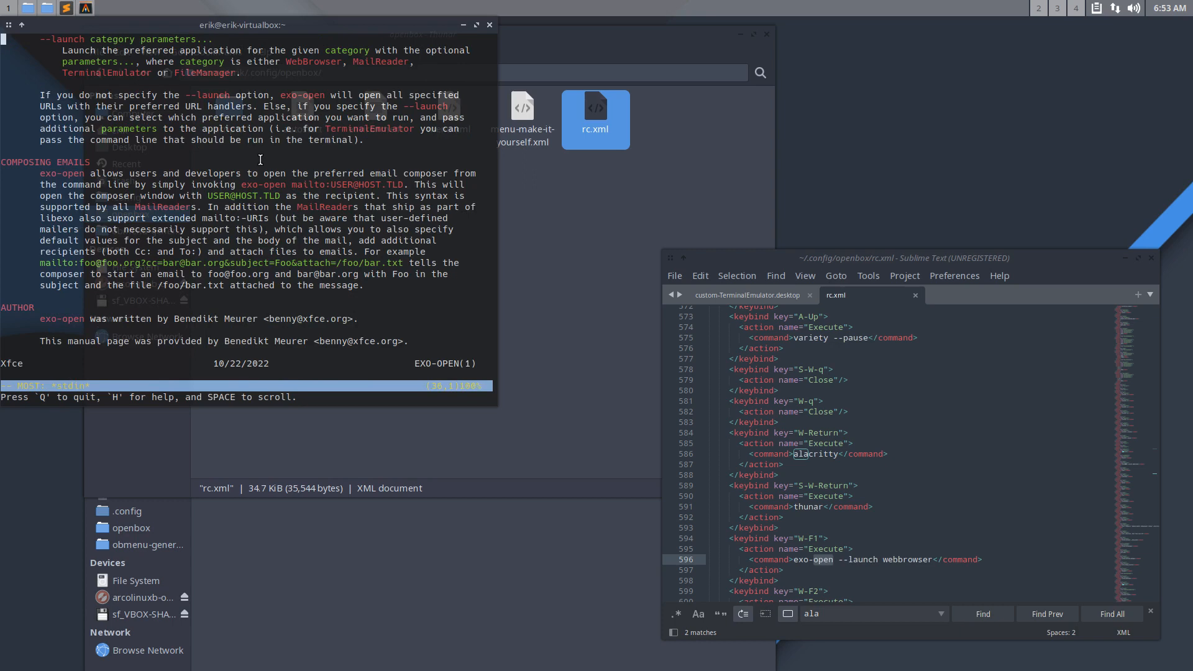
pyautogui.scroll(3)
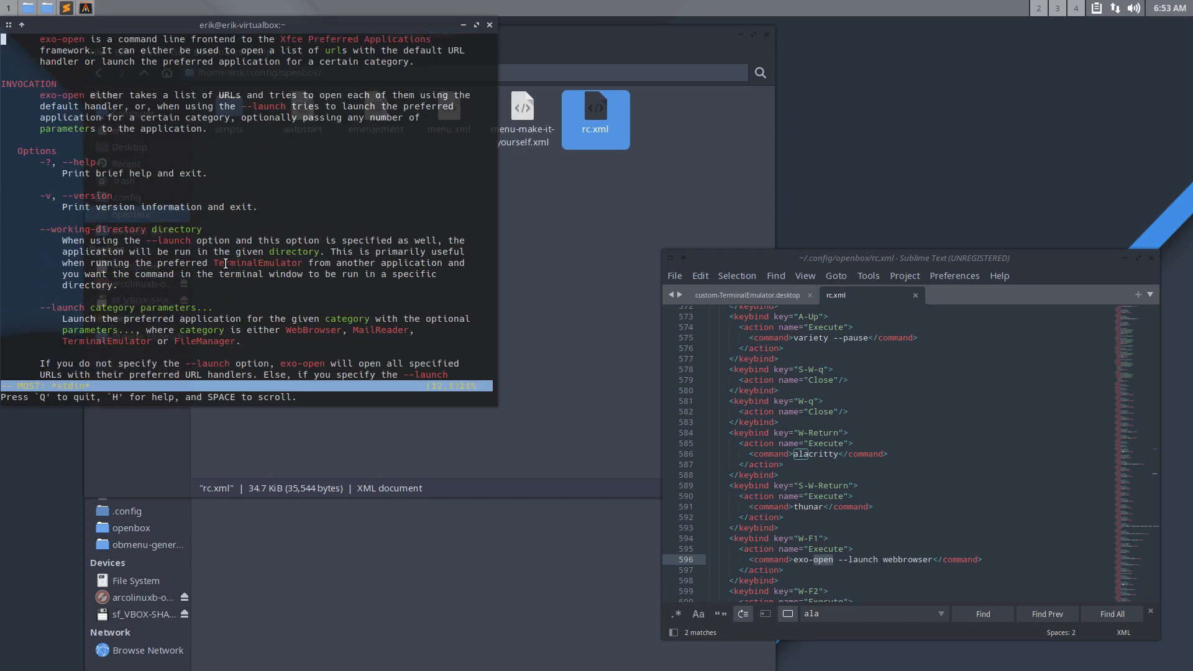
pyautogui.doubleClick(257, 262)
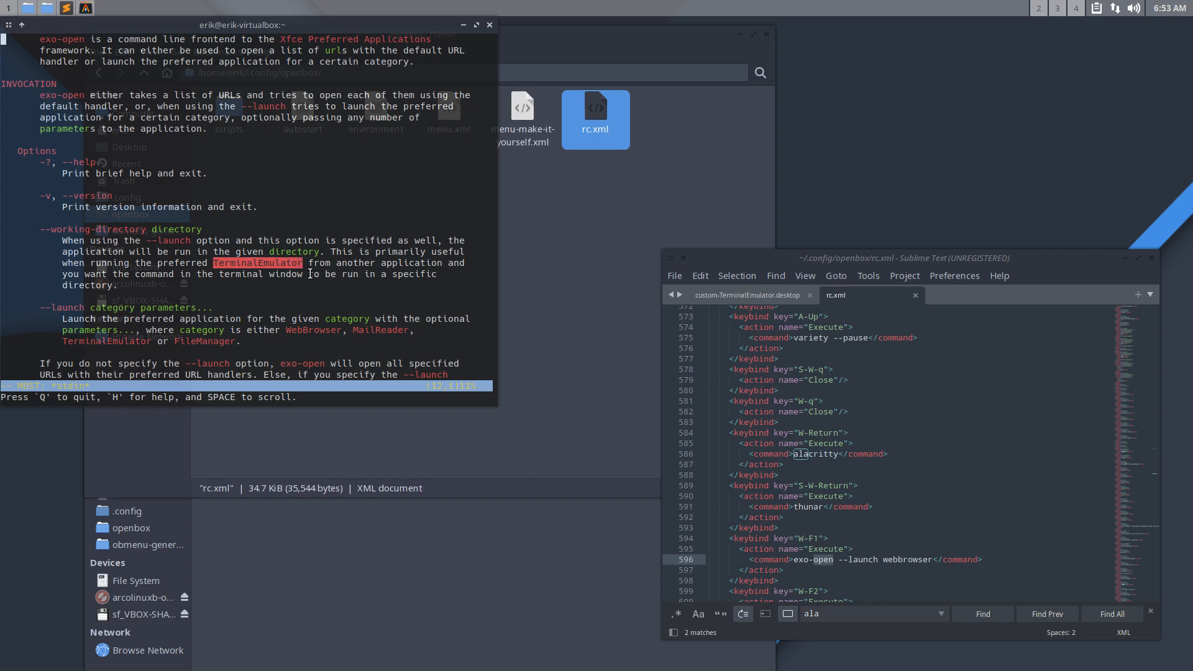
pyautogui.moveTo(464, 211)
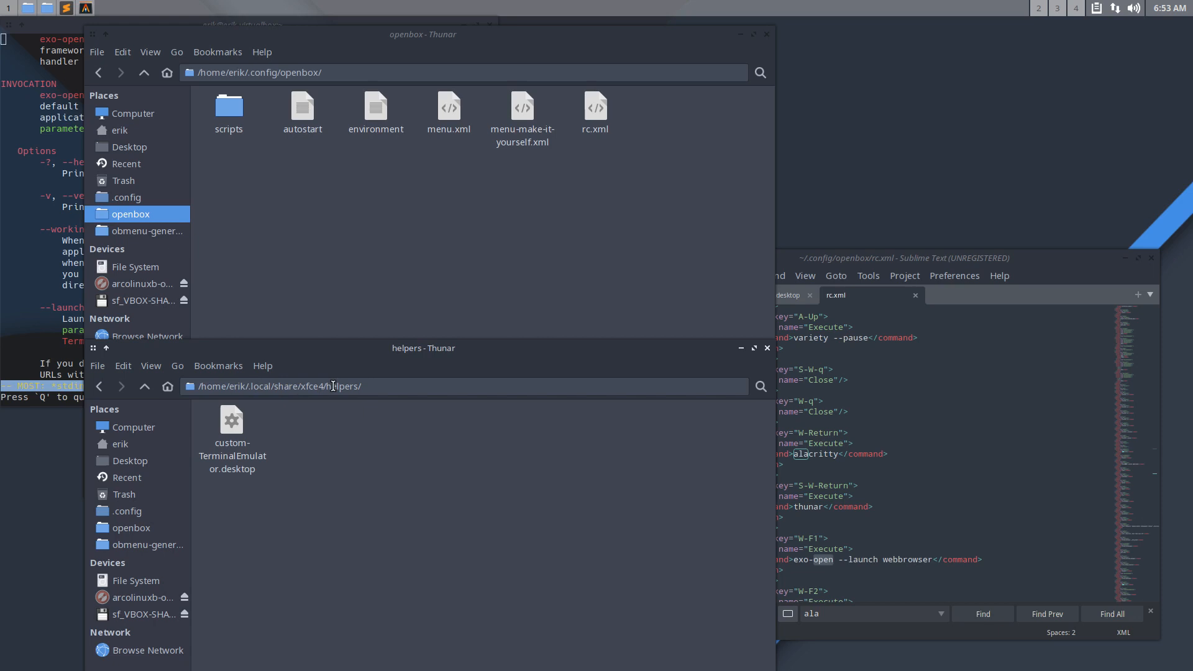
# Step: Bring up the context menu for custom-TerminalEmulator.desktop in the xfce4 helpers folder
pyautogui.rightClick(231, 441)
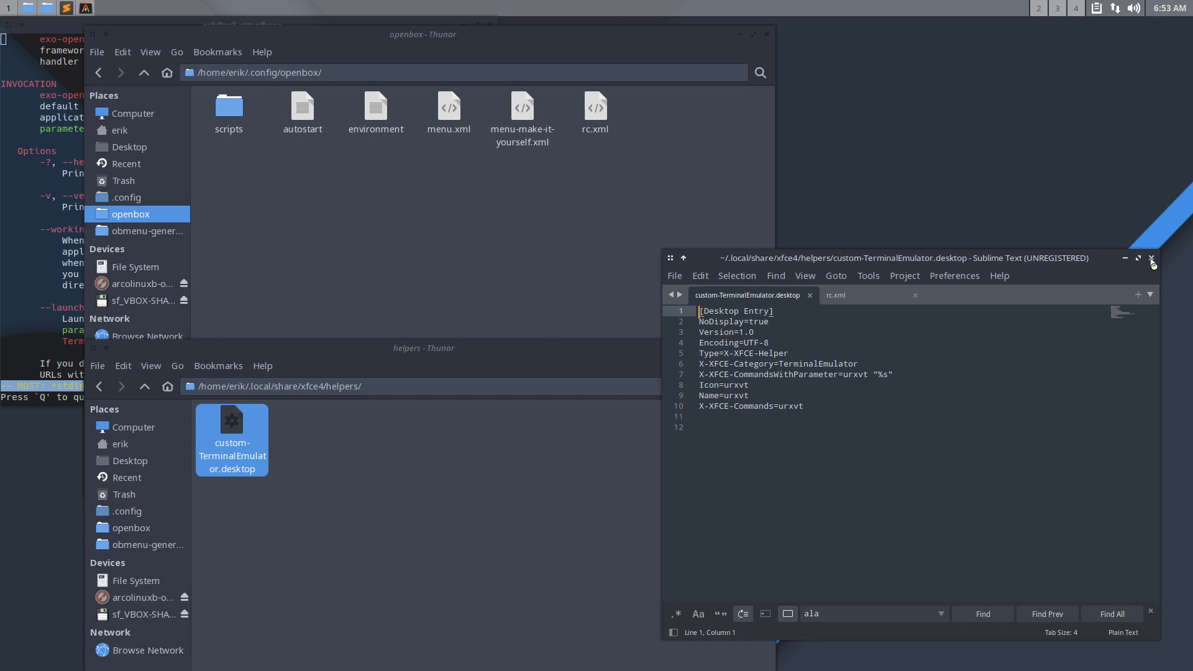
pyautogui.moveTo(861, 297)
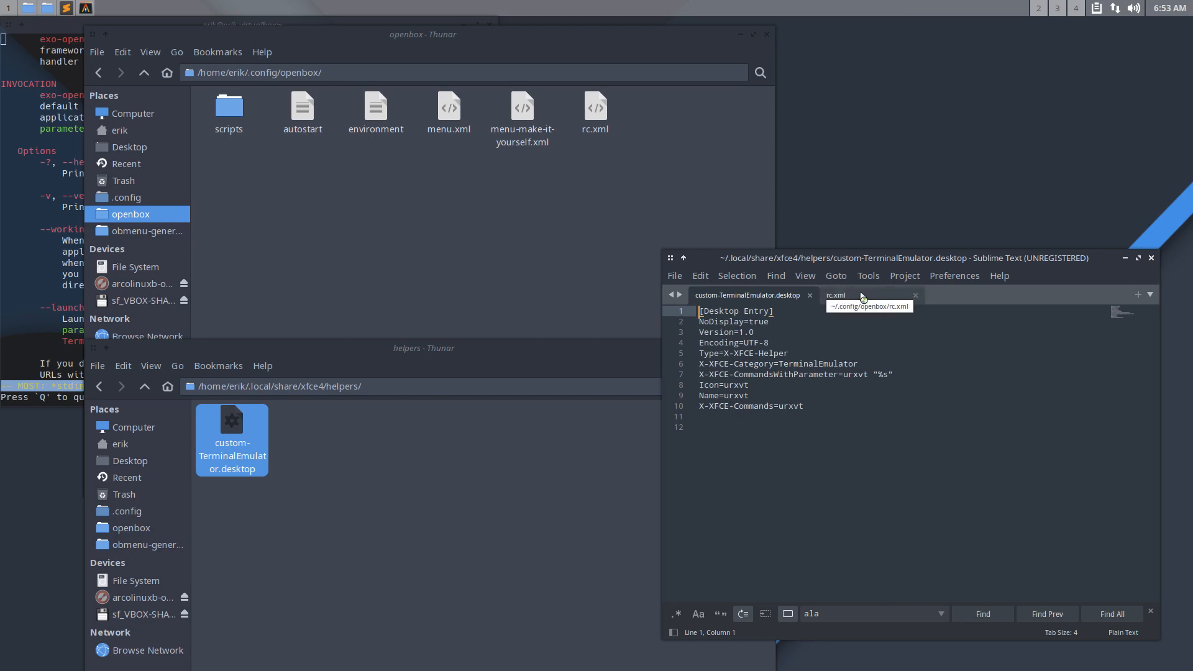
# Step: Replace both alacritty commands in rc.xml with konsole and save the file
pyautogui.click(835, 295)
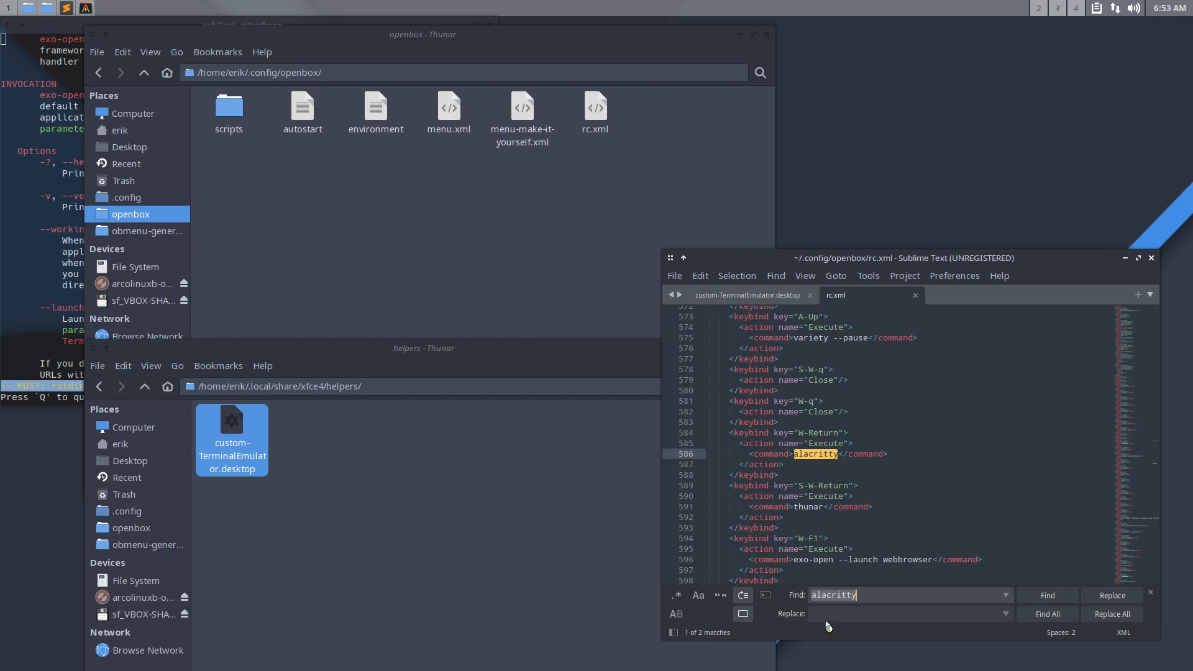
pyautogui.write('konso')
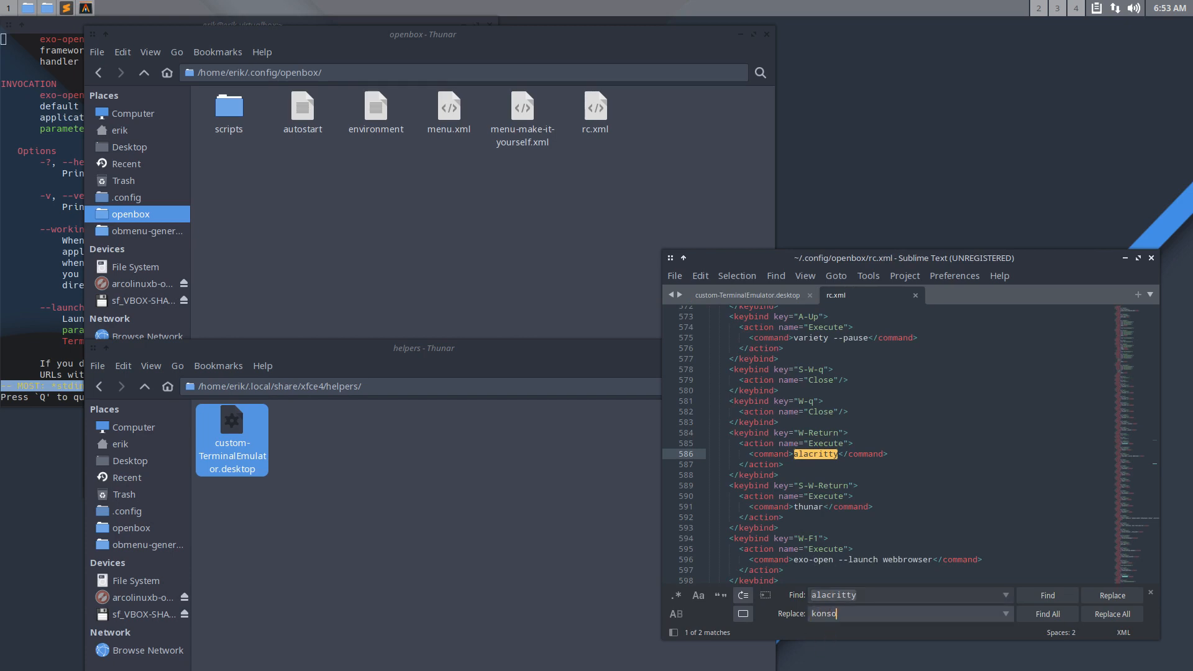
pyautogui.write('le')
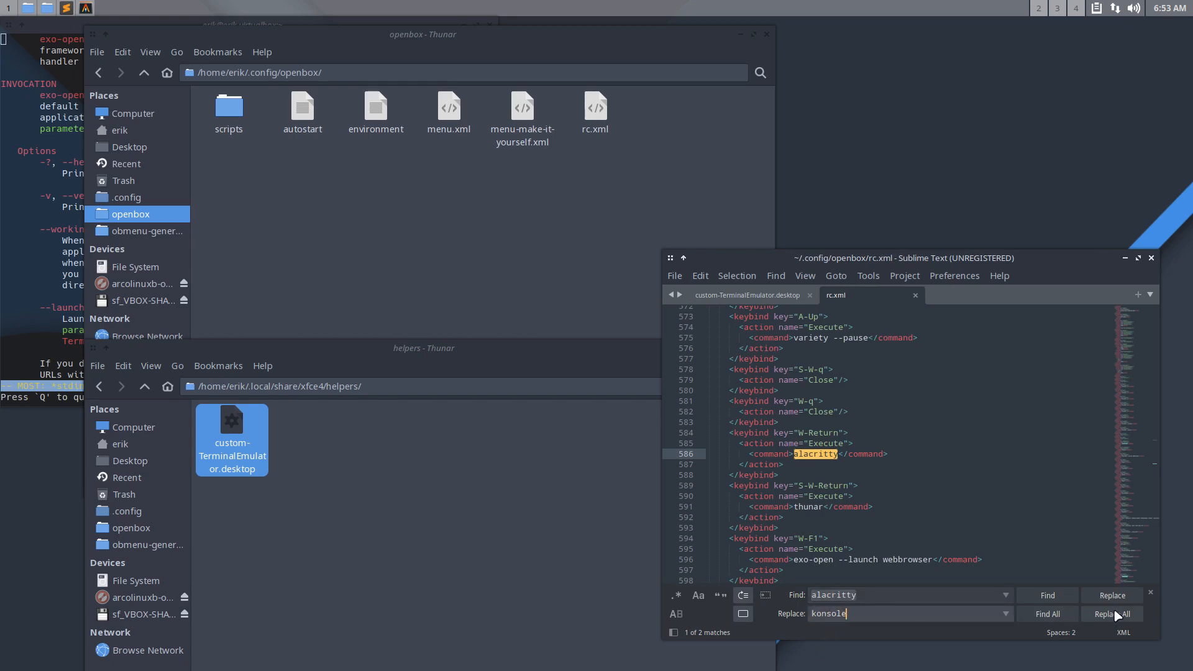
pyautogui.click(1111, 613)
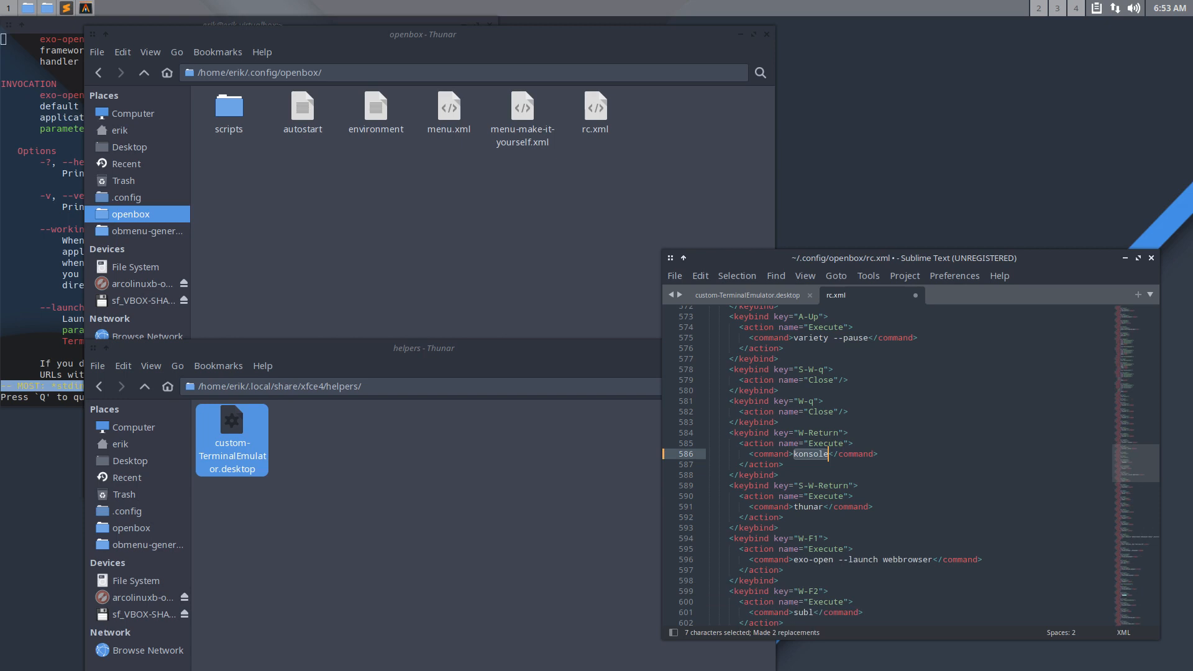
pyautogui.press('ctrl+s')
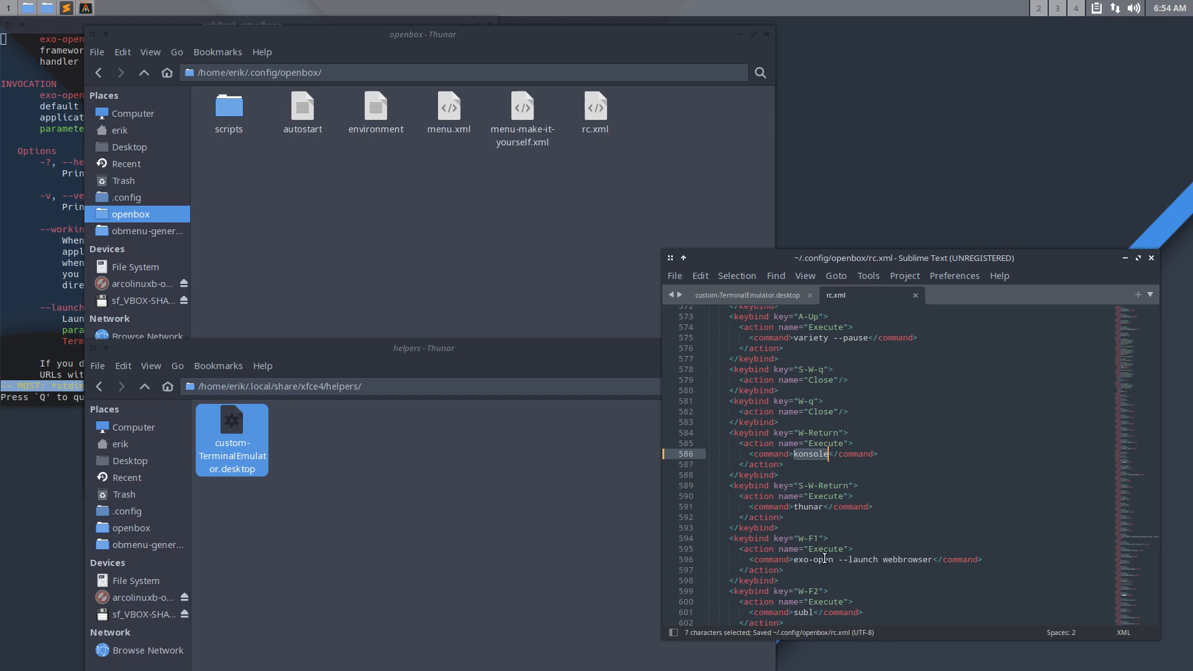
# Step: Search rc.xml for the four exo-open --launch occurrences, then return to the helper file
pyautogui.doubleClick(863, 559)
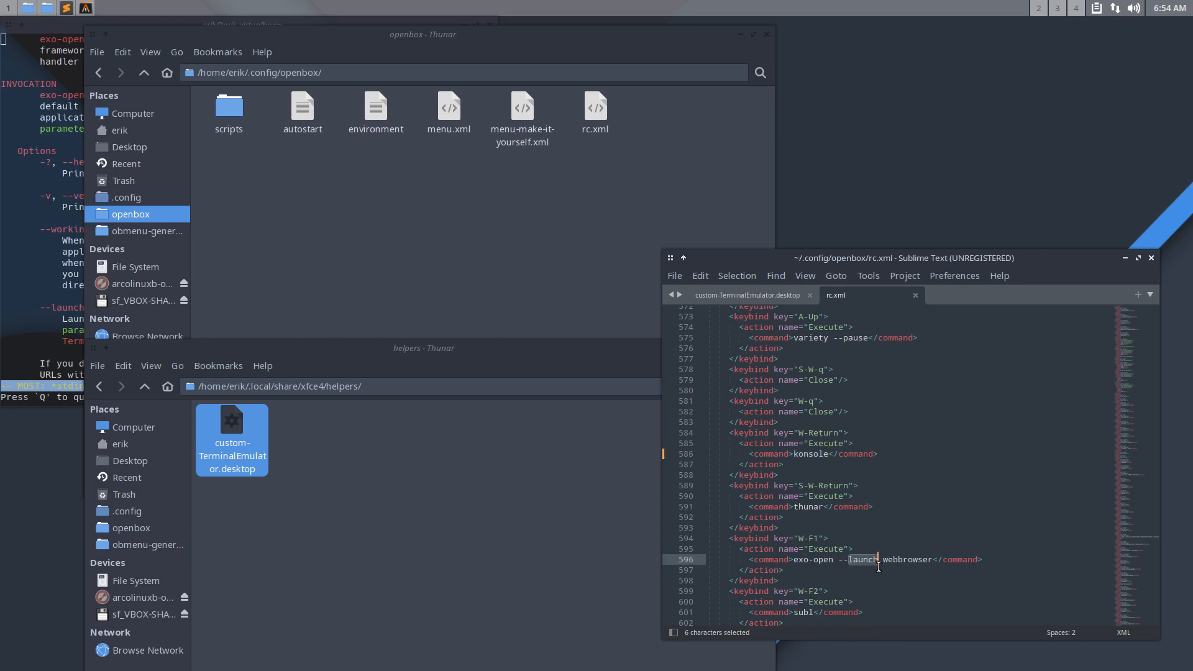
pyautogui.press('ctrl+f')
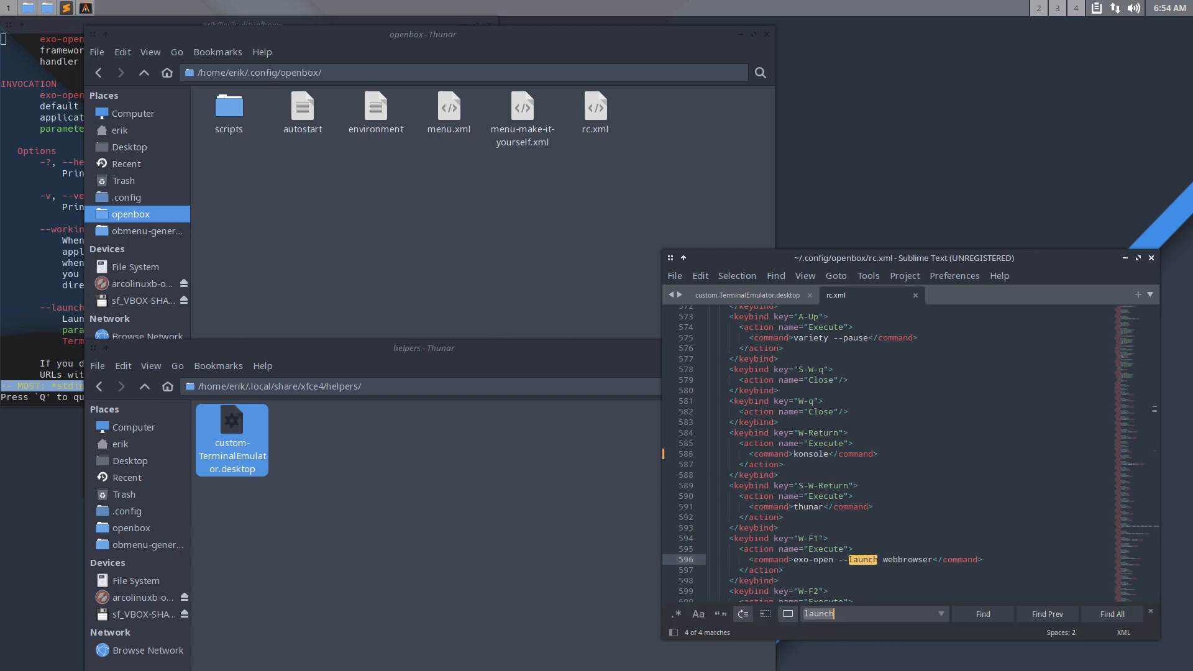
pyautogui.click(981, 614)
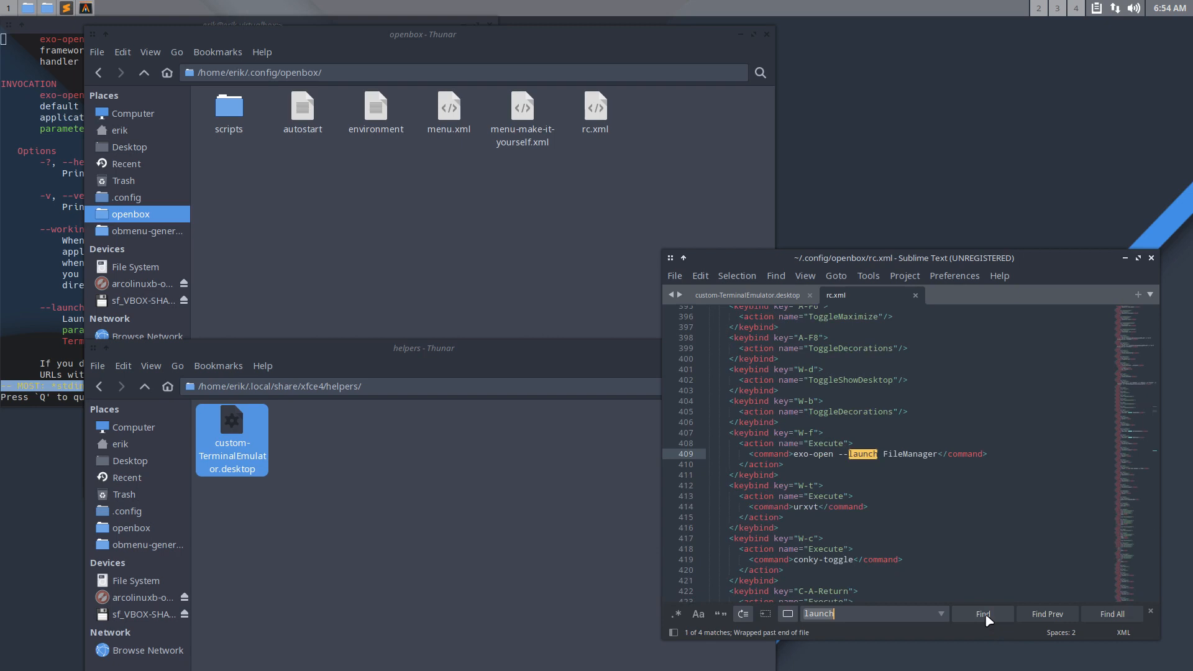
pyautogui.click(982, 614)
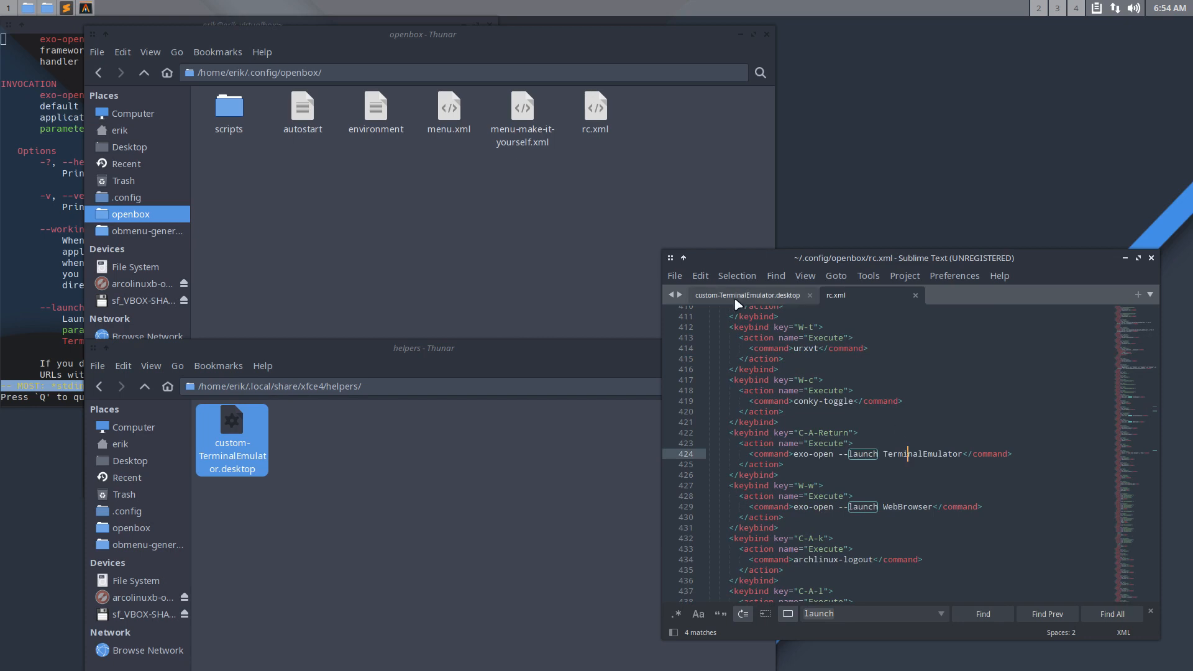
pyautogui.click(745, 295)
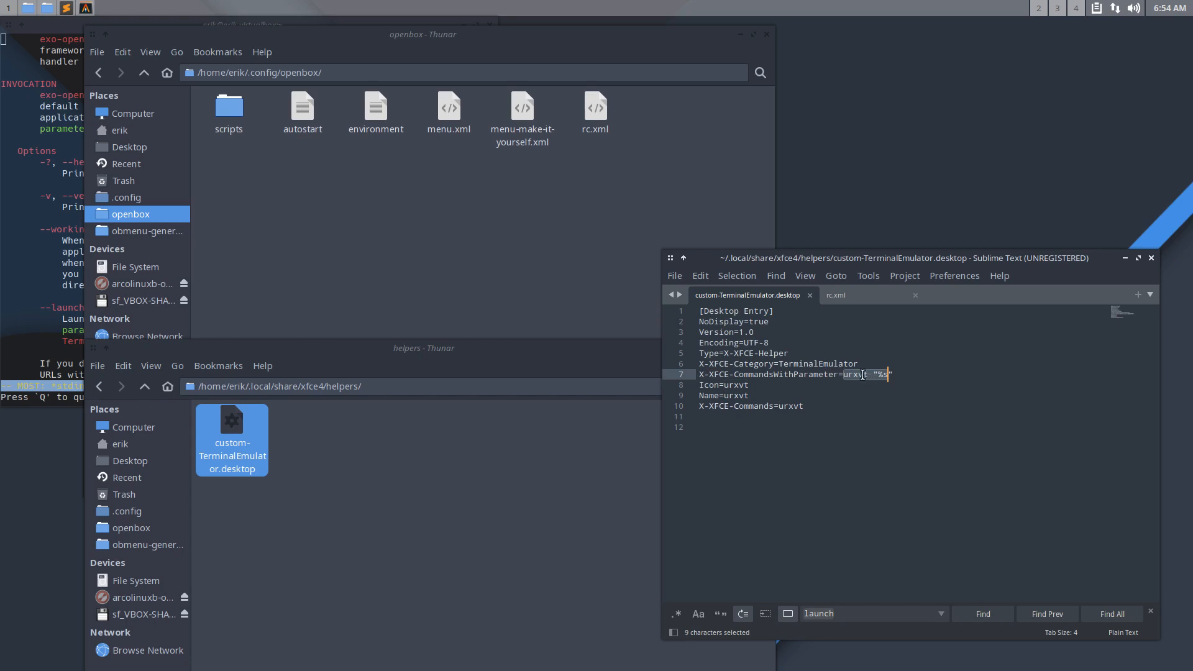
# Step: Change urxvt to konsole on lines 7–10 of custom-TerminalEmulator.desktop and save
pyautogui.write('konso')
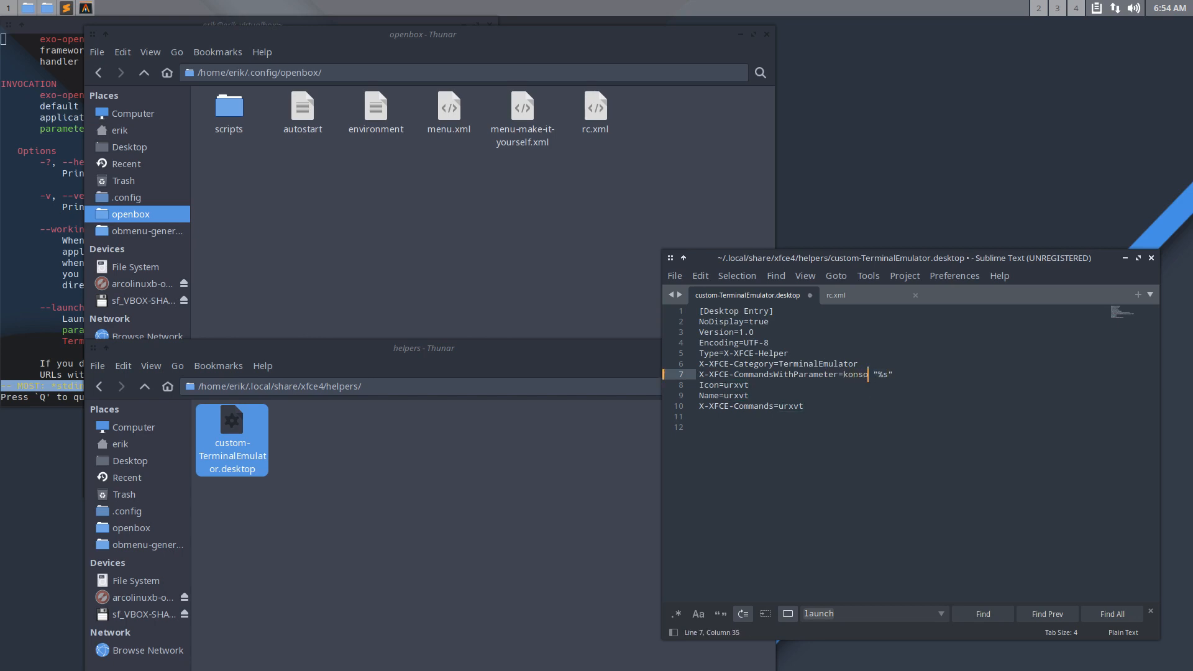
pyautogui.write('le')
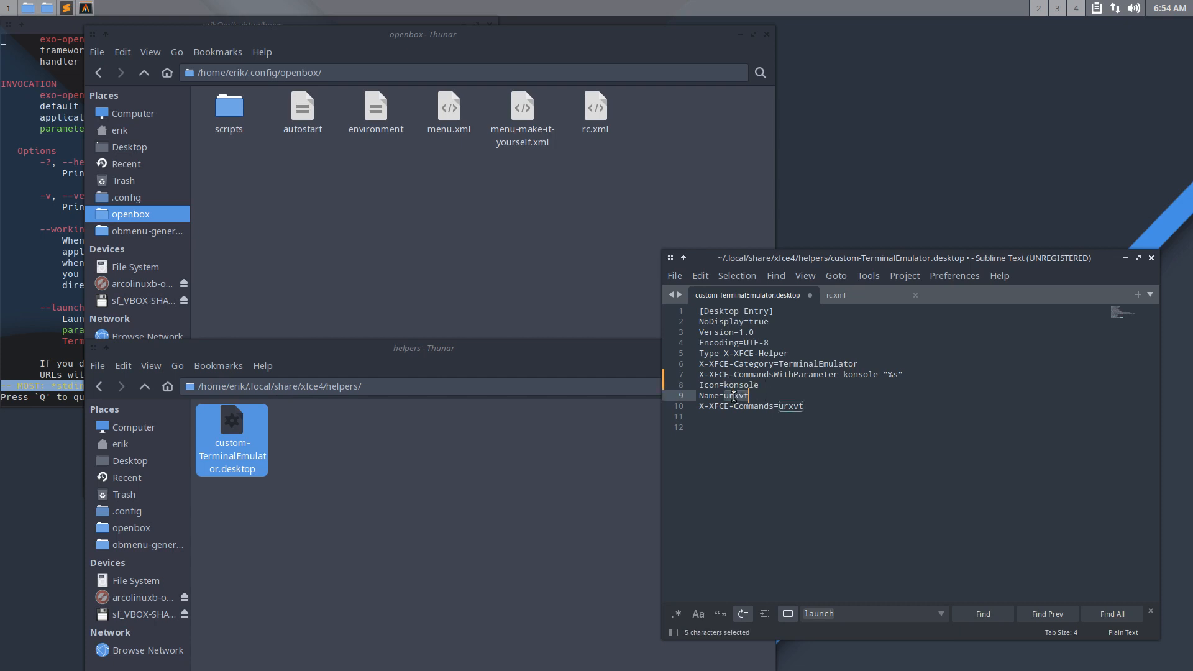
pyautogui.write('konsole')
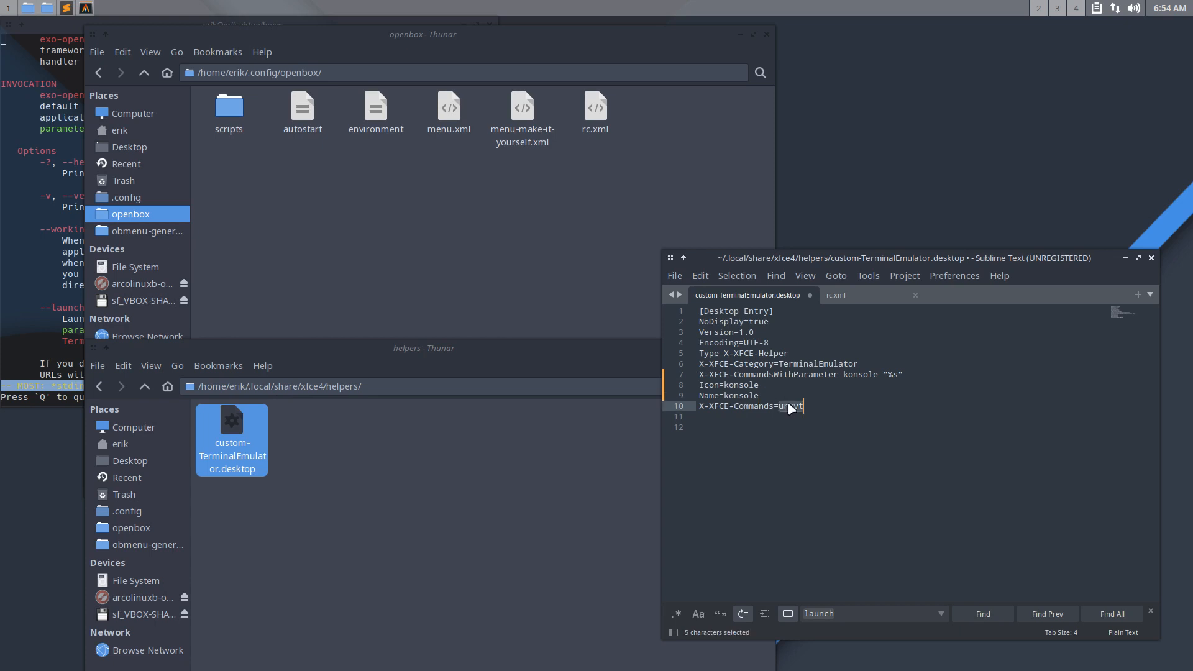
pyautogui.write('konsole')
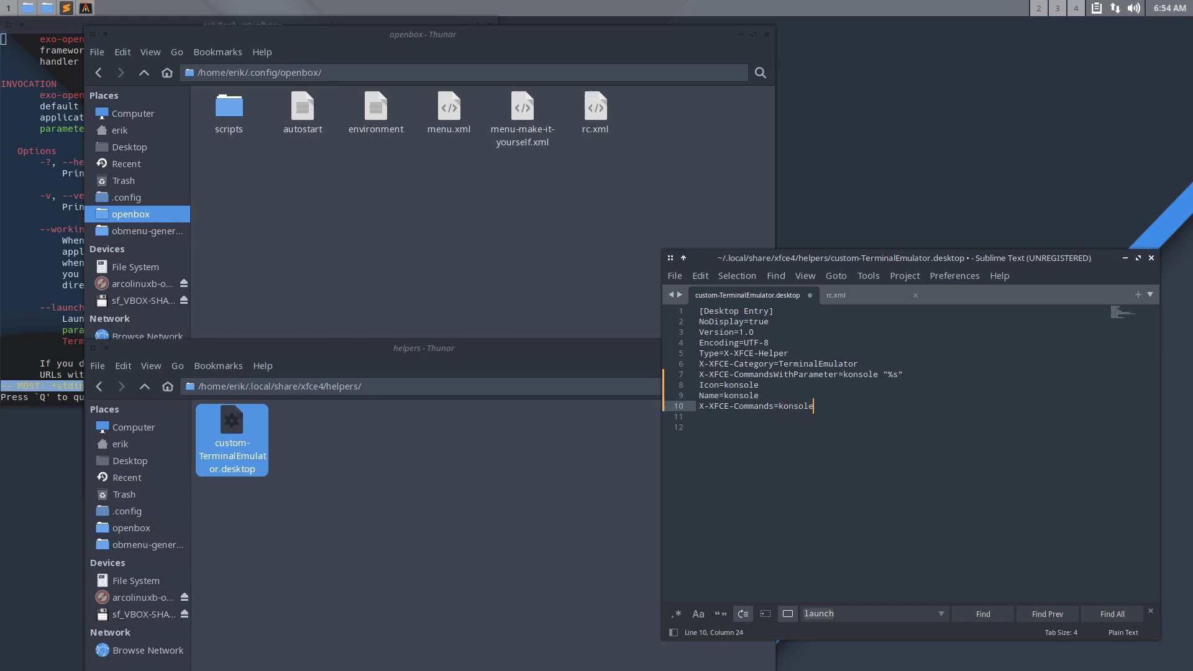
pyautogui.press('ctrl+s')
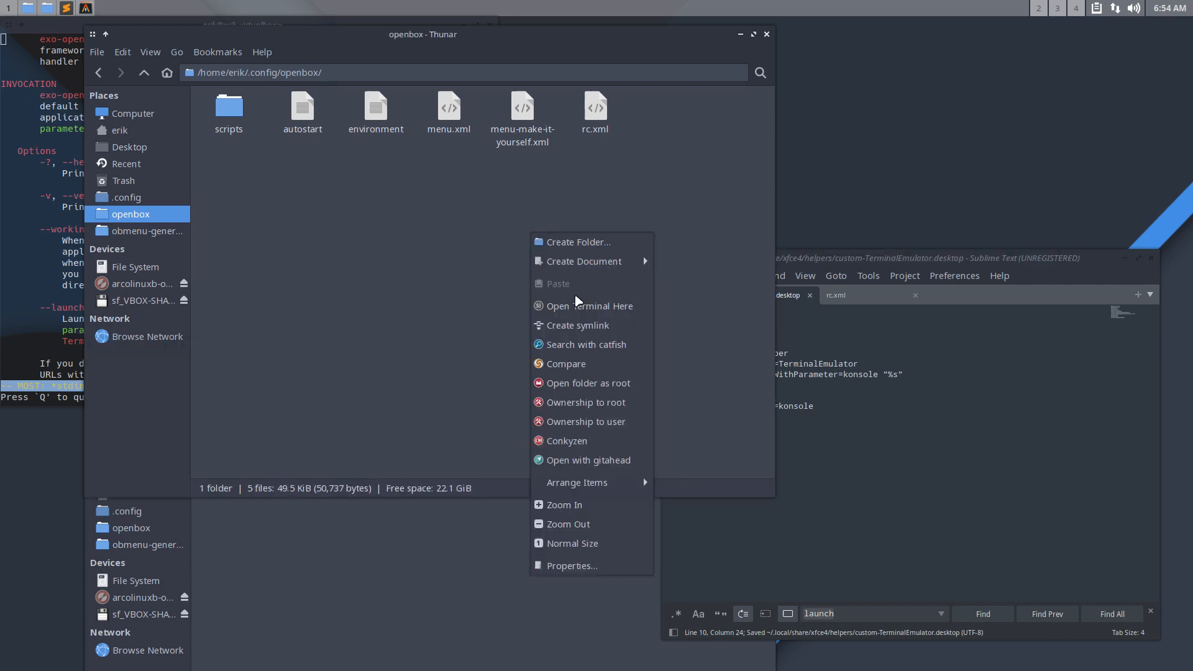
# Step: Test Open Terminal Here in the openbox folder, then open .config/Thunar/uca.xml in Sublime Text
pyautogui.click(592, 305)
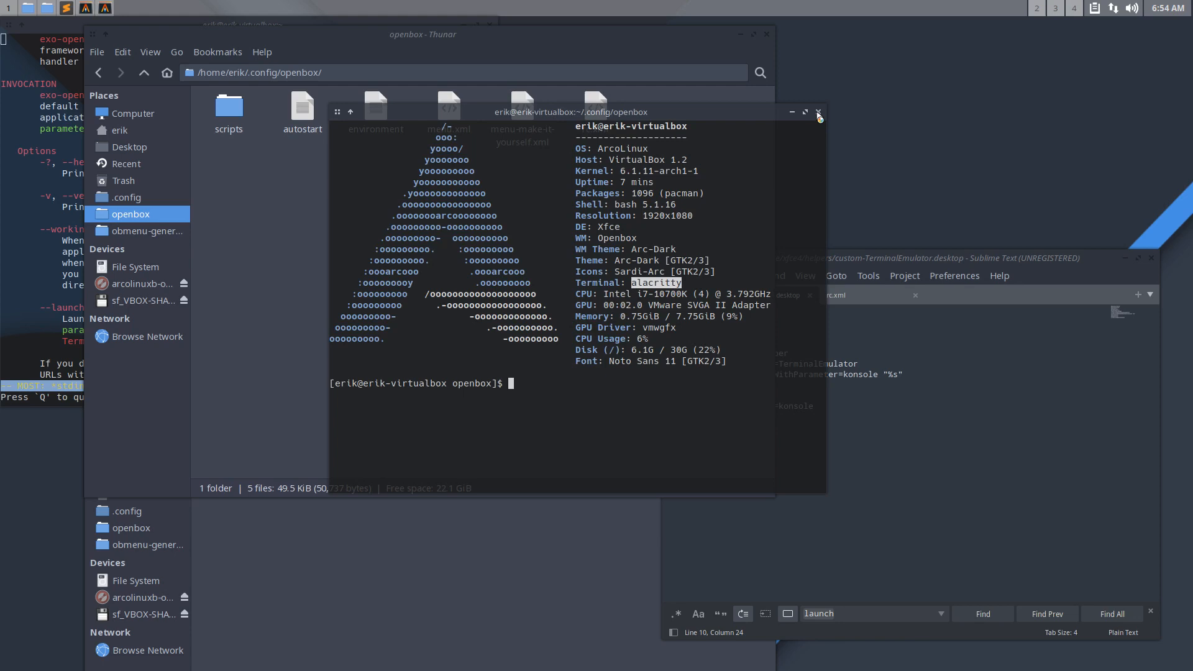
pyautogui.click(819, 113)
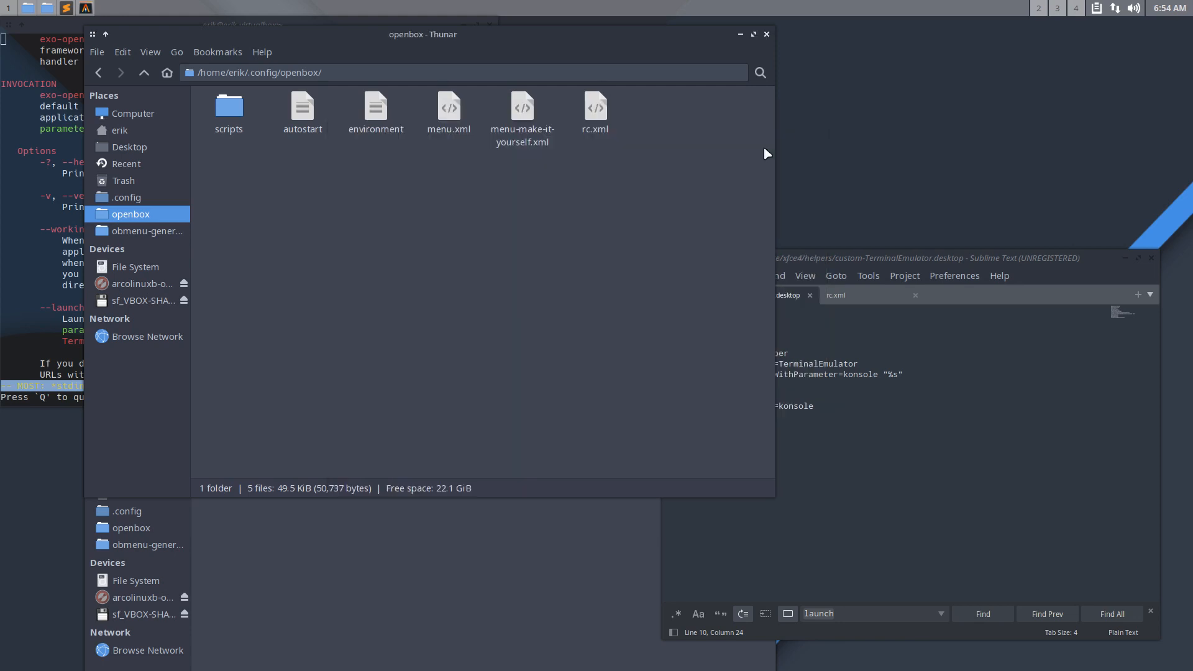
pyautogui.moveTo(589, 237)
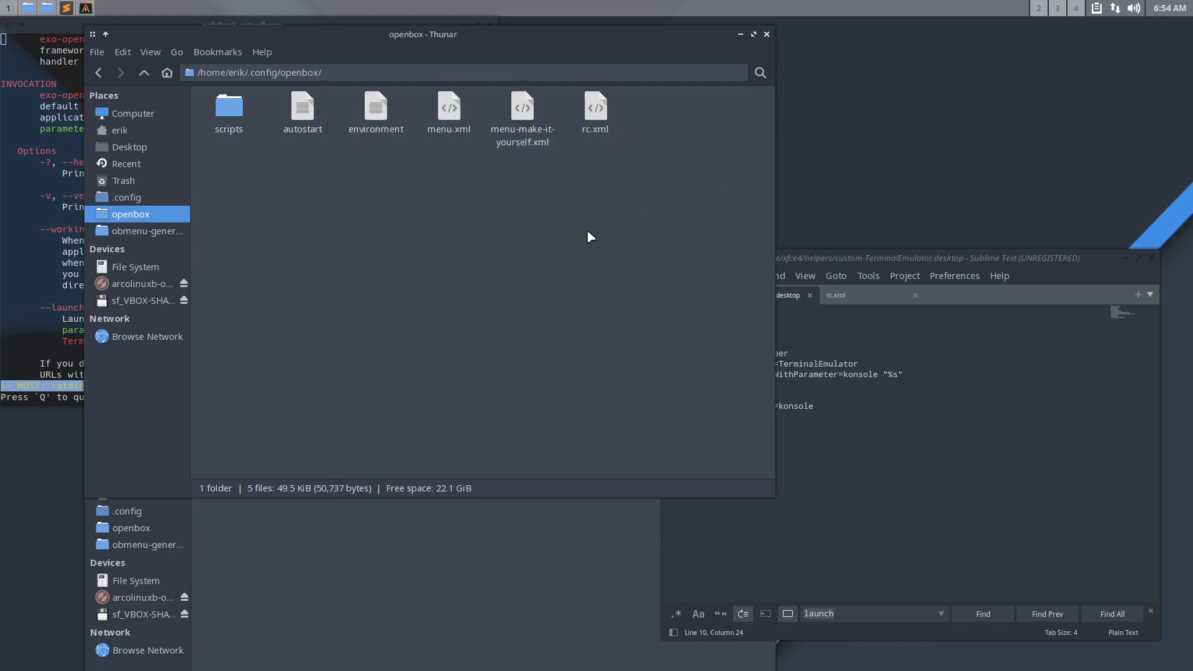
pyautogui.rightClick(481, 224)
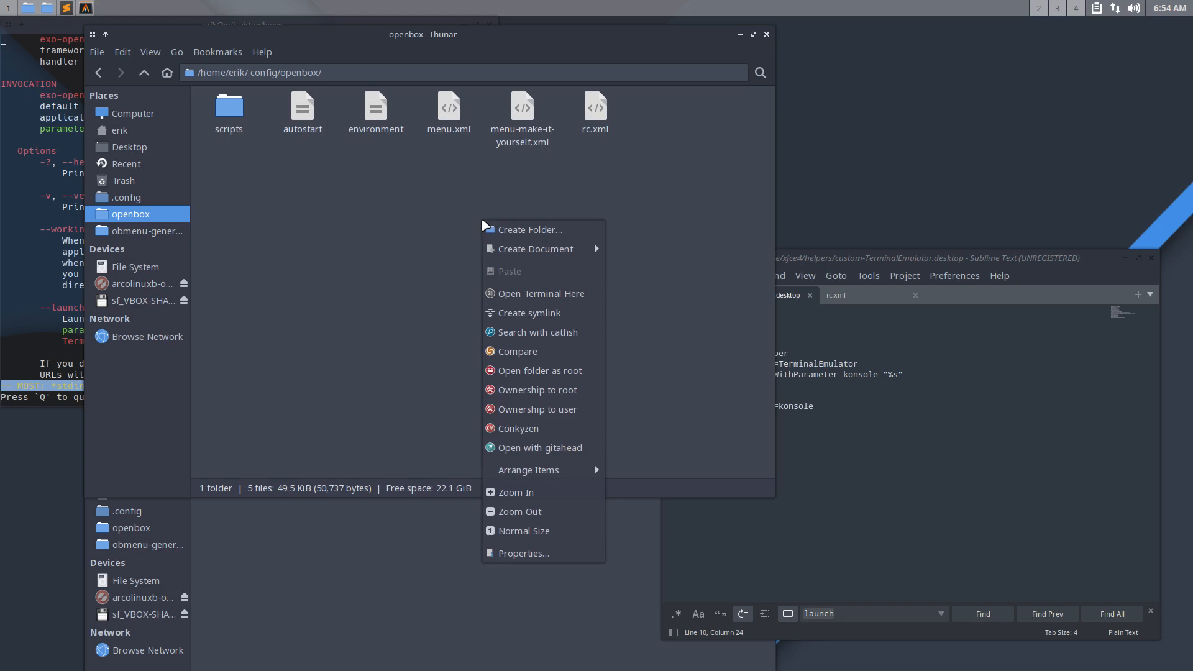
pyautogui.moveTo(521, 553)
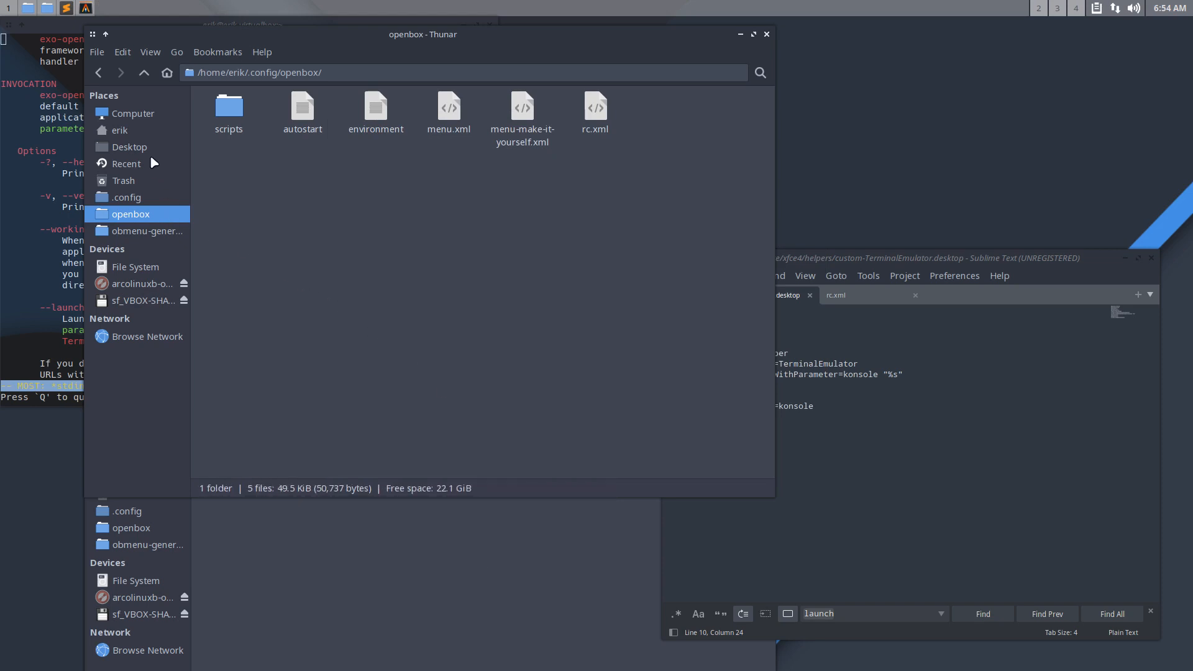
pyautogui.click(143, 72)
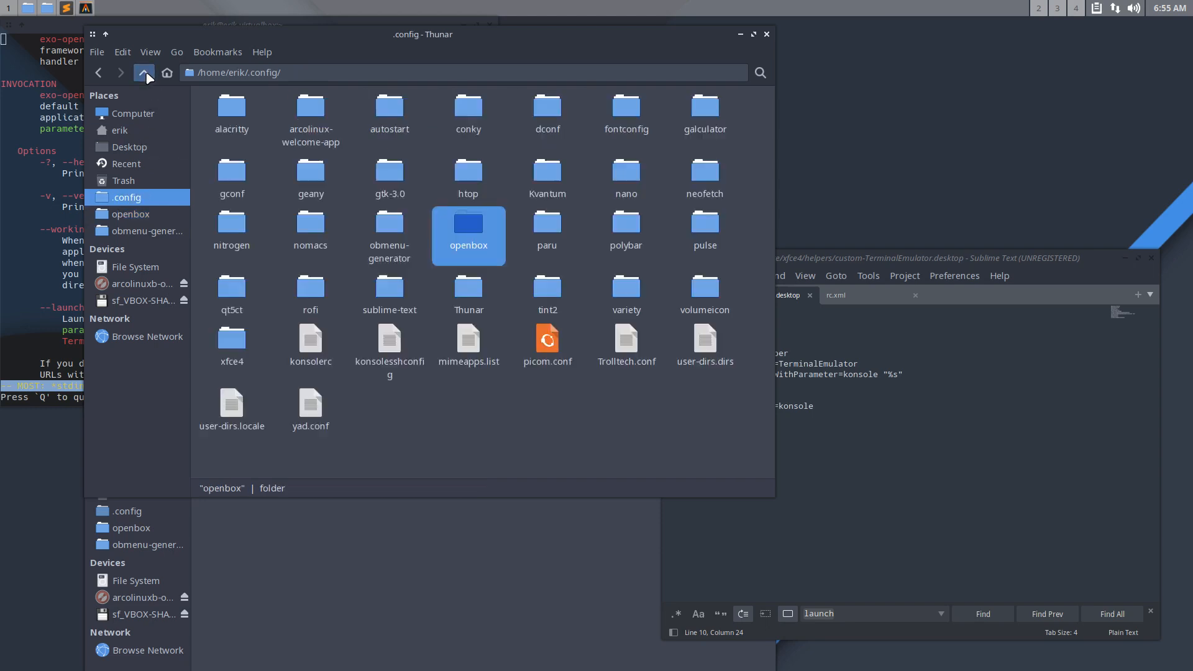
pyautogui.moveTo(390, 277)
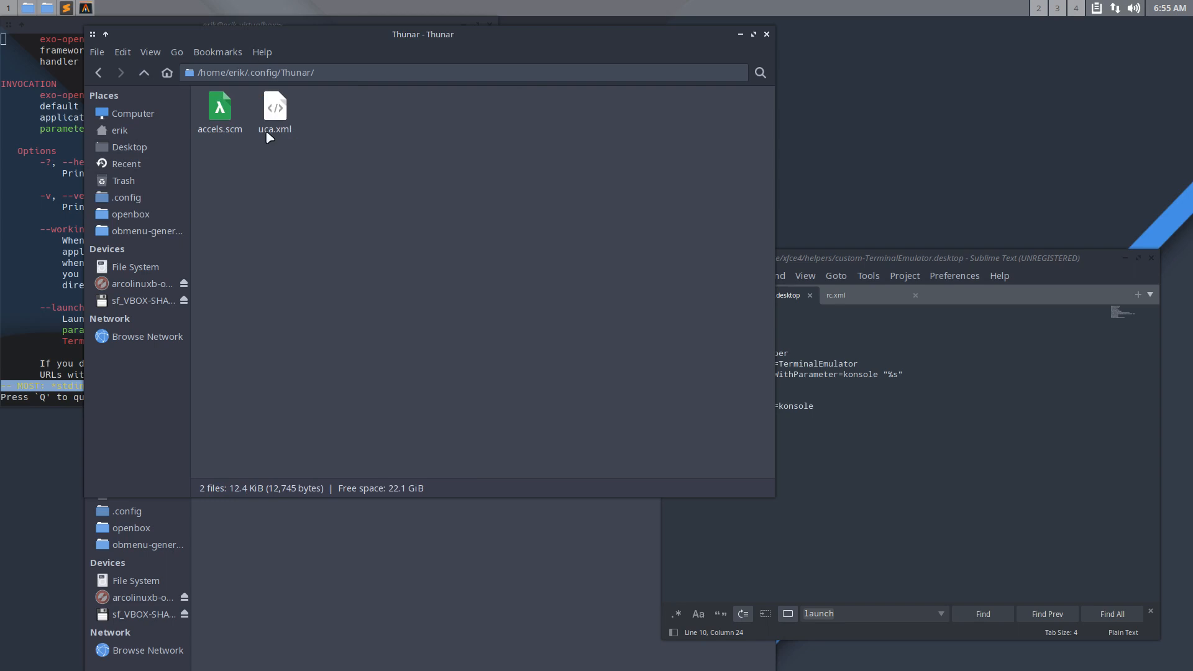
pyautogui.doubleClick(274, 112)
pyautogui.write('a')
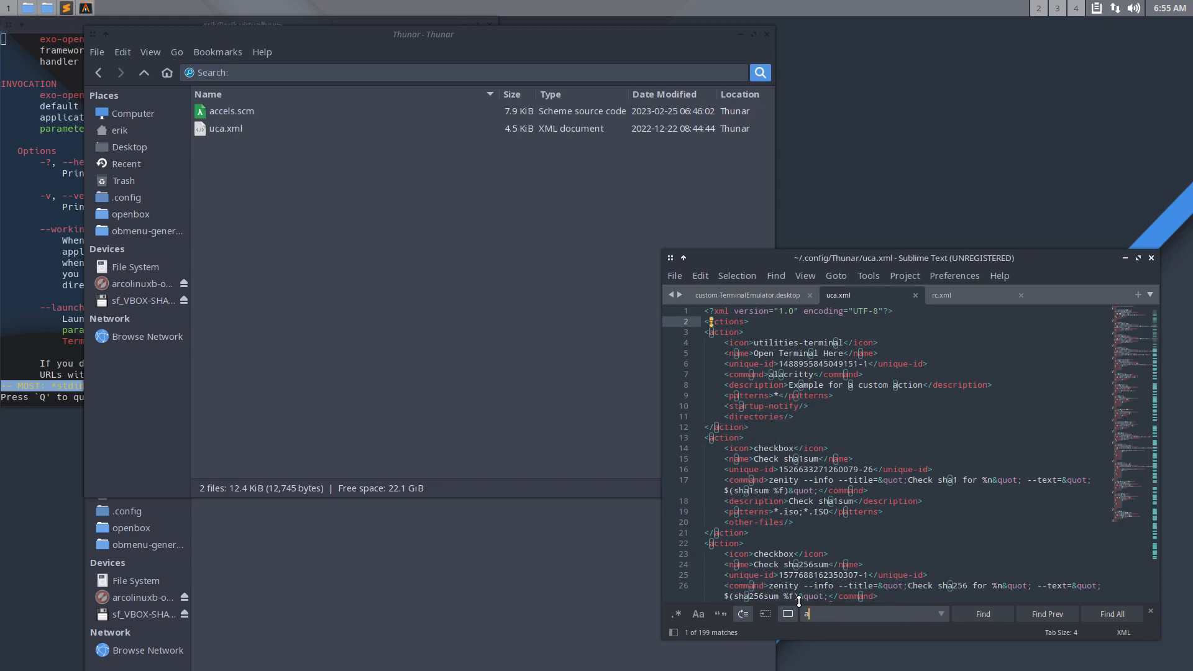
# Step: Replace alacritty with konsole in uca.xml's Open Terminal Here command
pyautogui.write('lacritty')
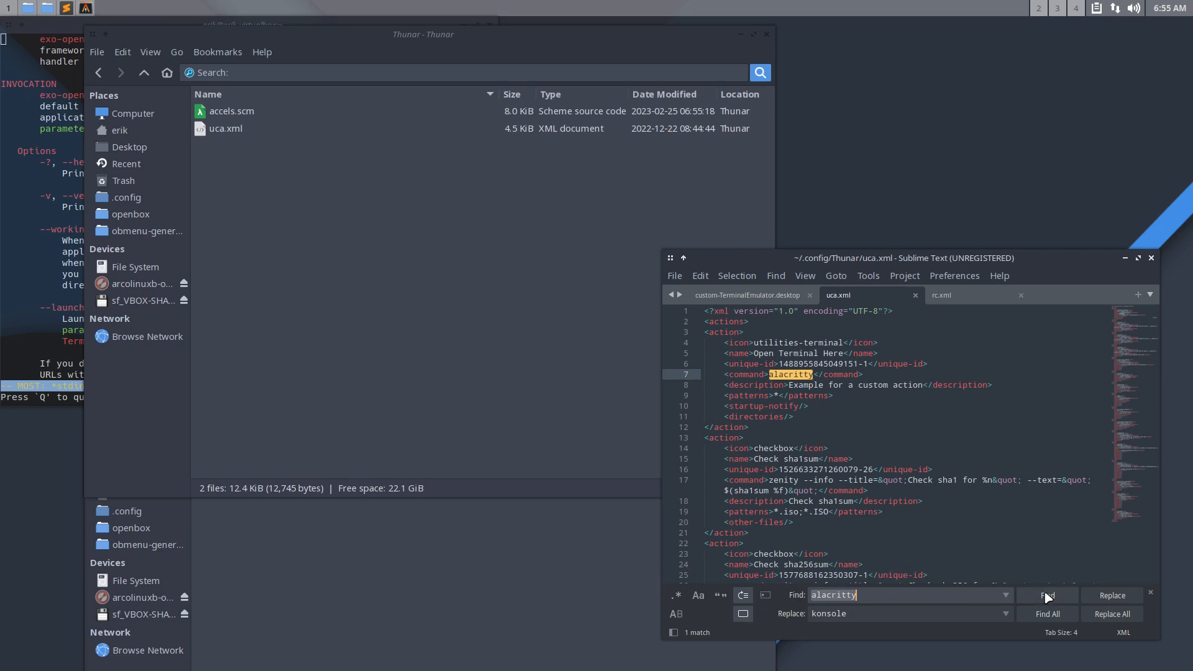
pyautogui.moveTo(1112, 595)
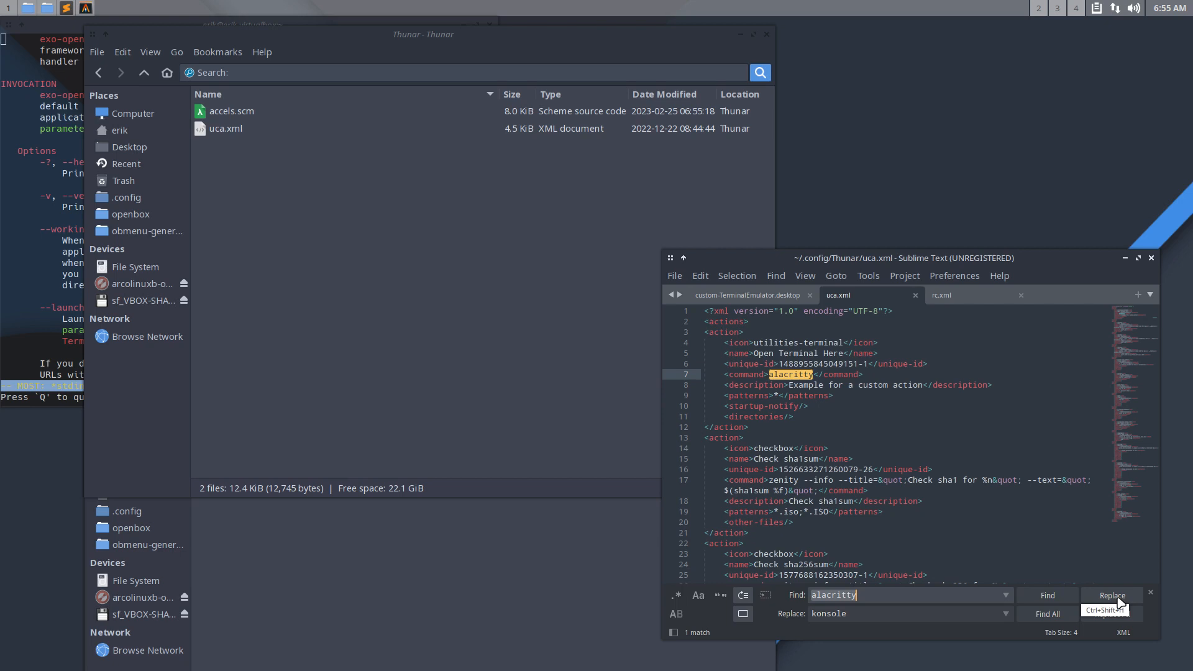
pyautogui.click(1111, 595)
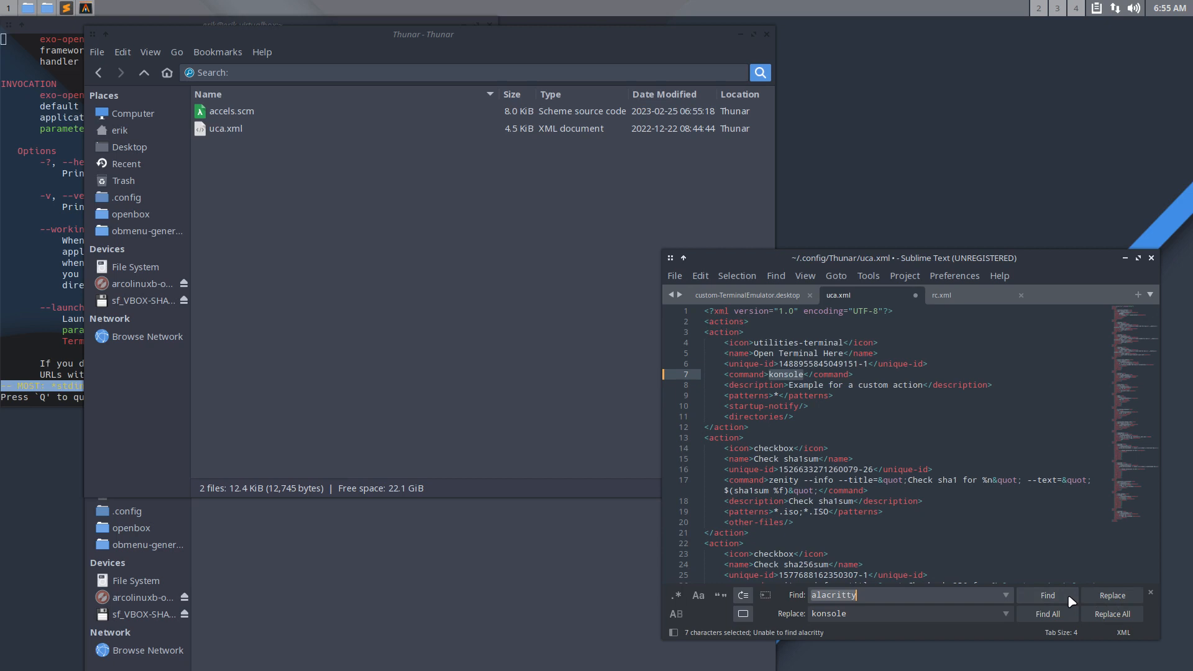
pyautogui.moveTo(765, 350)
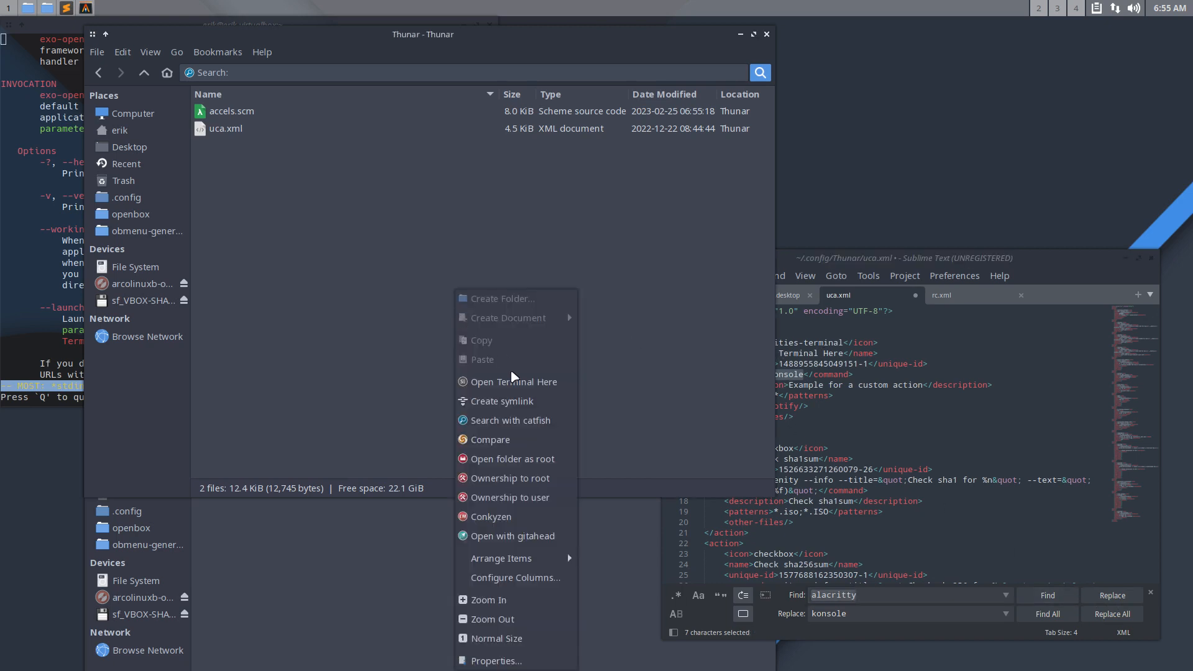
pyautogui.moveTo(514, 380)
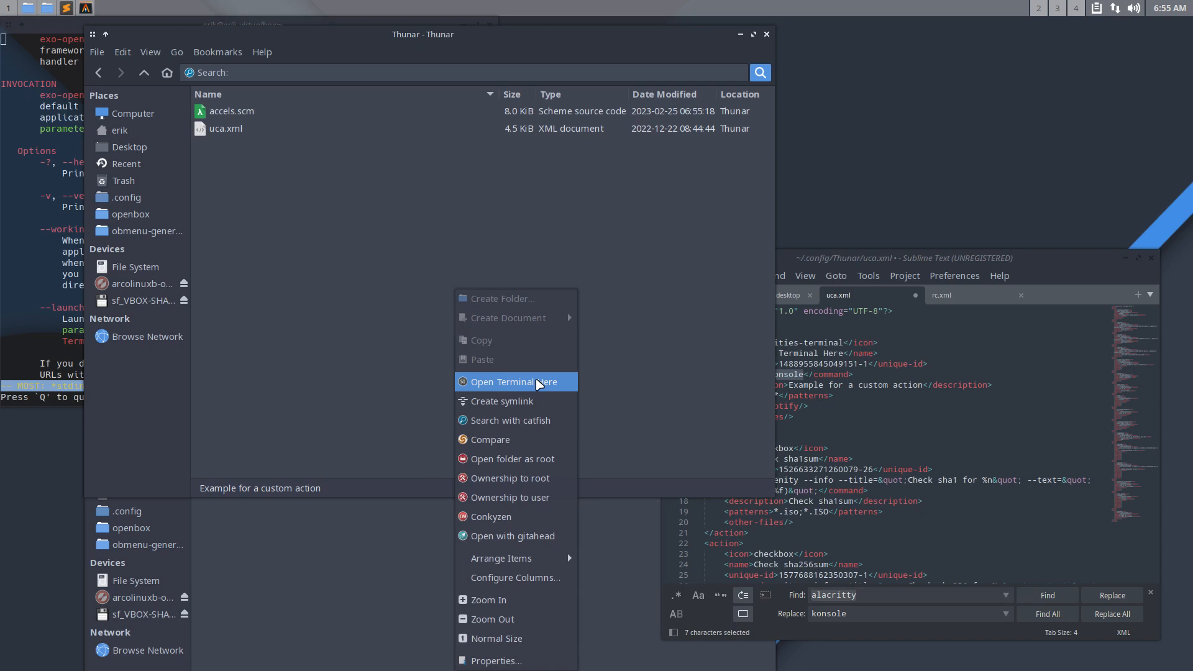
pyautogui.moveTo(868, 414)
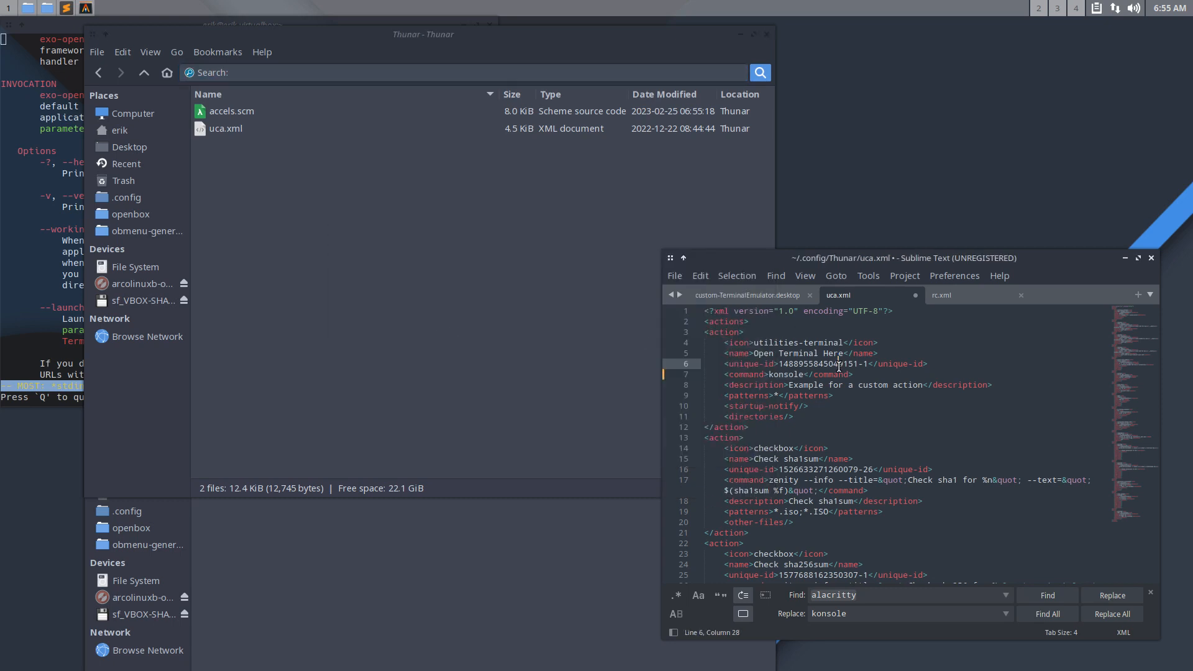
# Step: Save uca.xml, then open and close a test terminal in Thunar's config folder
pyautogui.press('ctrl+s')
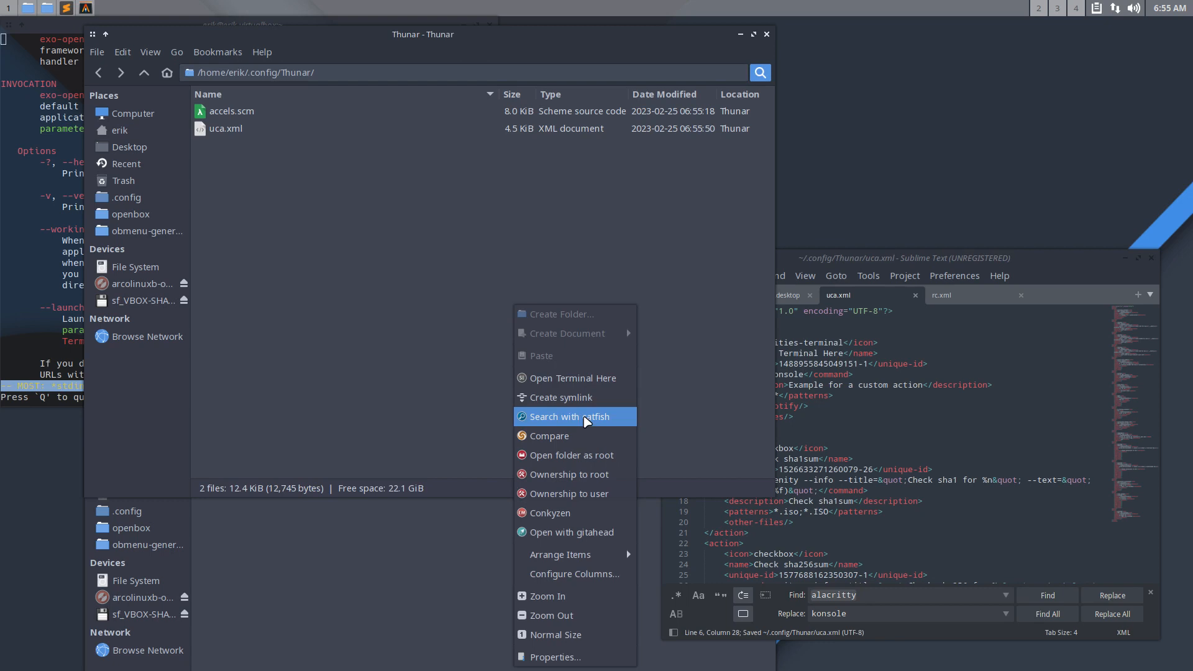
pyautogui.click(571, 378)
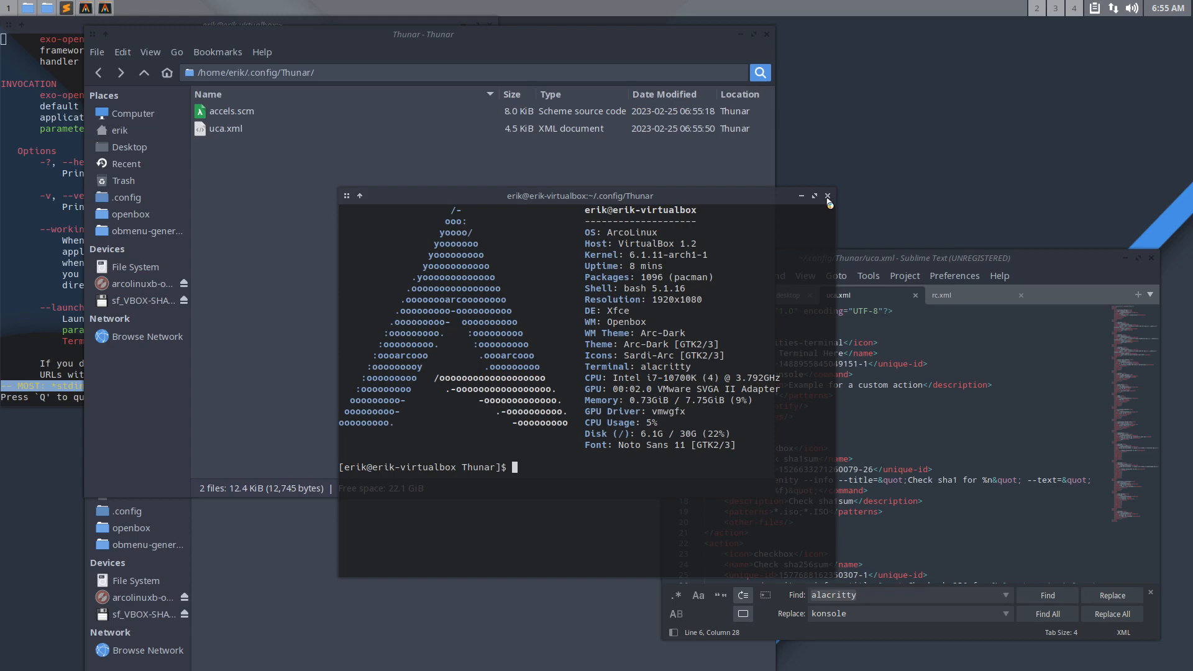
pyautogui.click(826, 196)
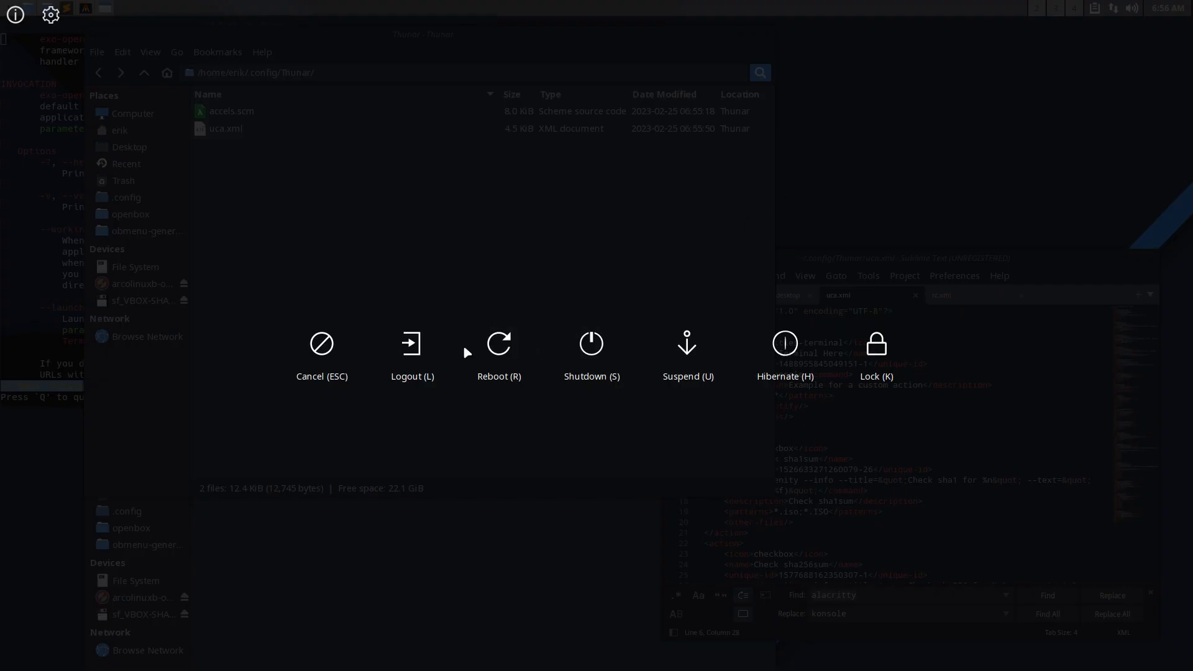
# Step: Log out and reboot the machine into a fresh session
pyautogui.click(411, 343)
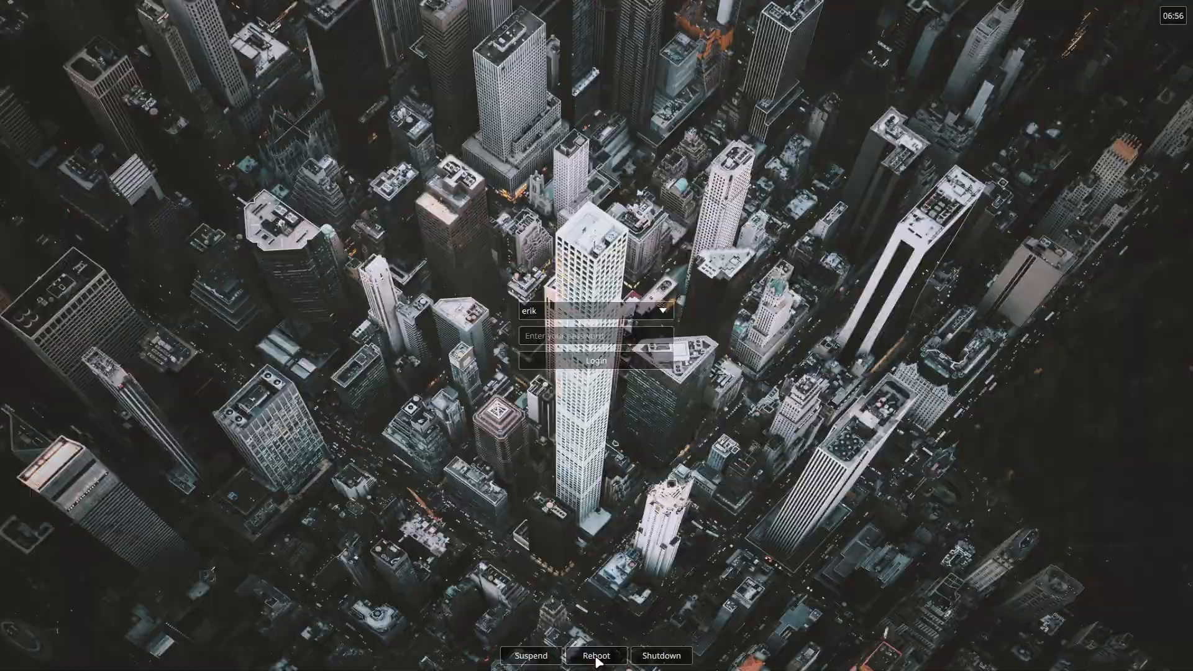
pyautogui.click(596, 655)
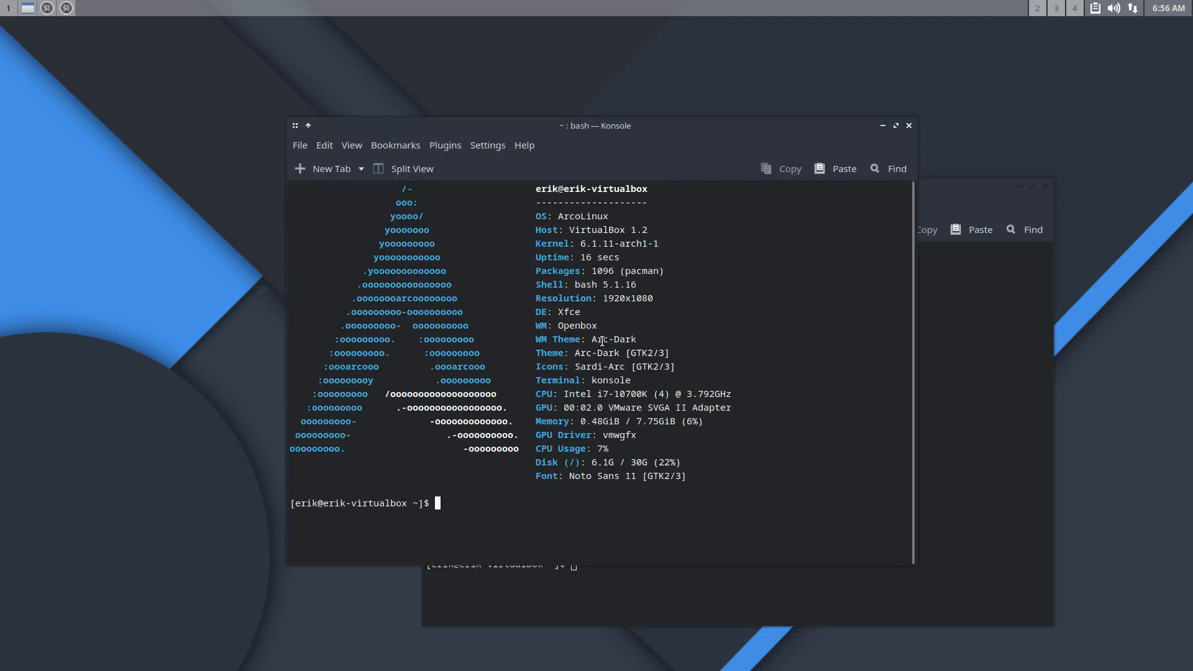
pyautogui.moveTo(173, 167)
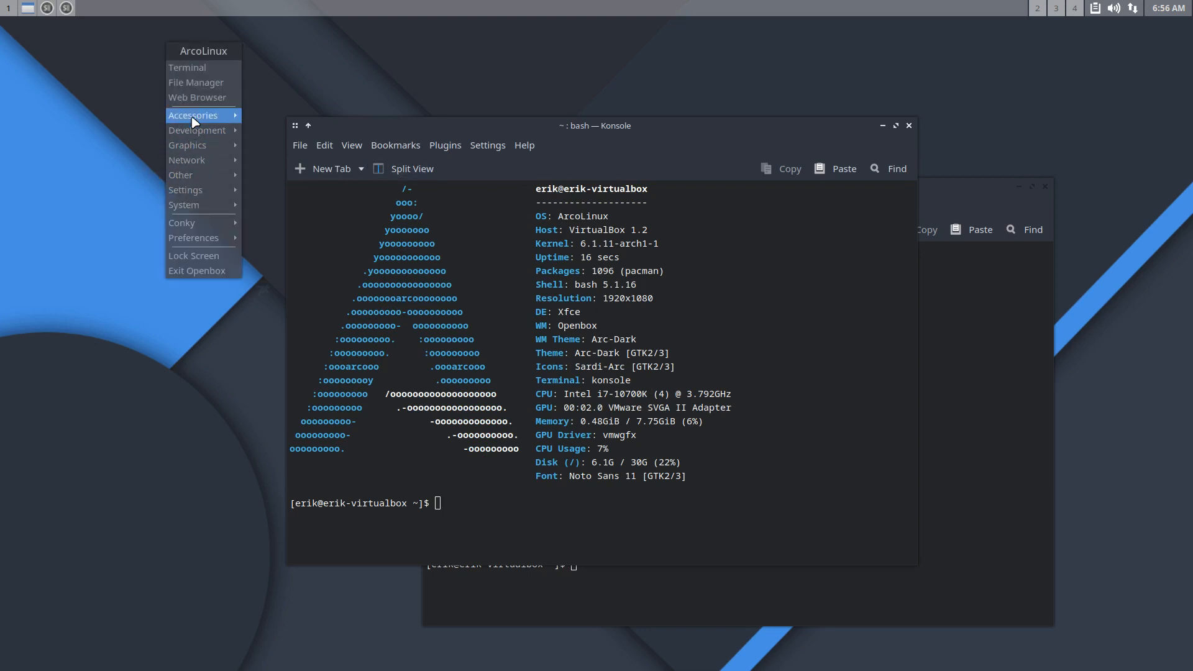
# Step: Launch a terminal from the accessories menu, then close the Konsole window
pyautogui.click(186, 67)
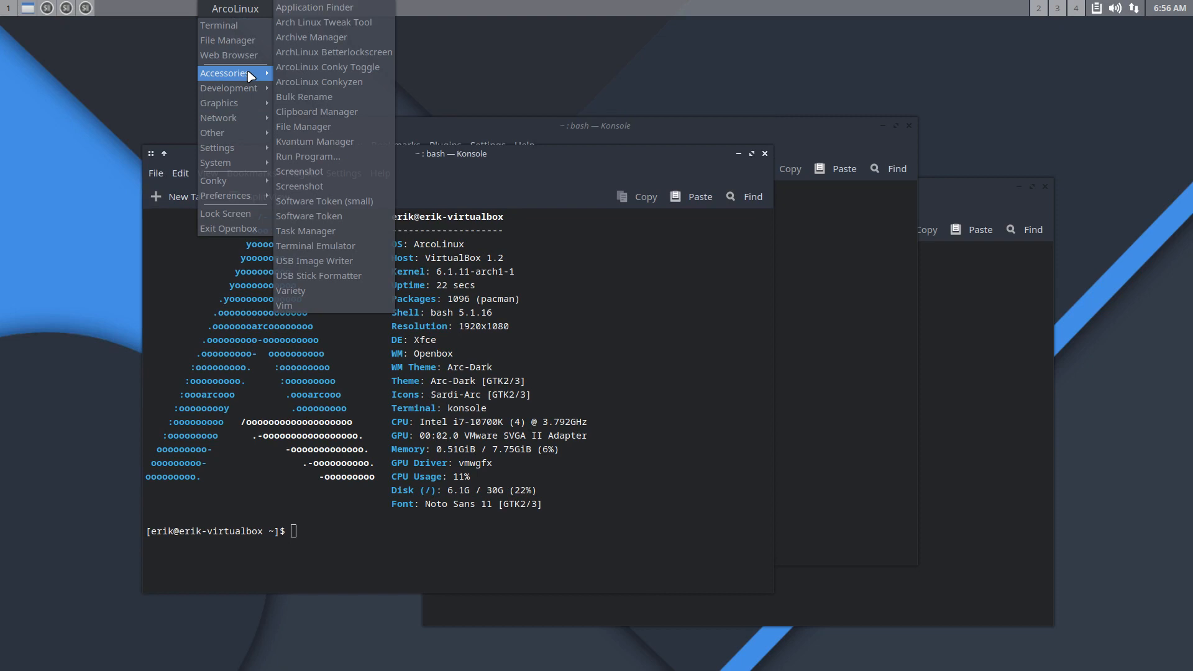
pyautogui.moveTo(156, 319)
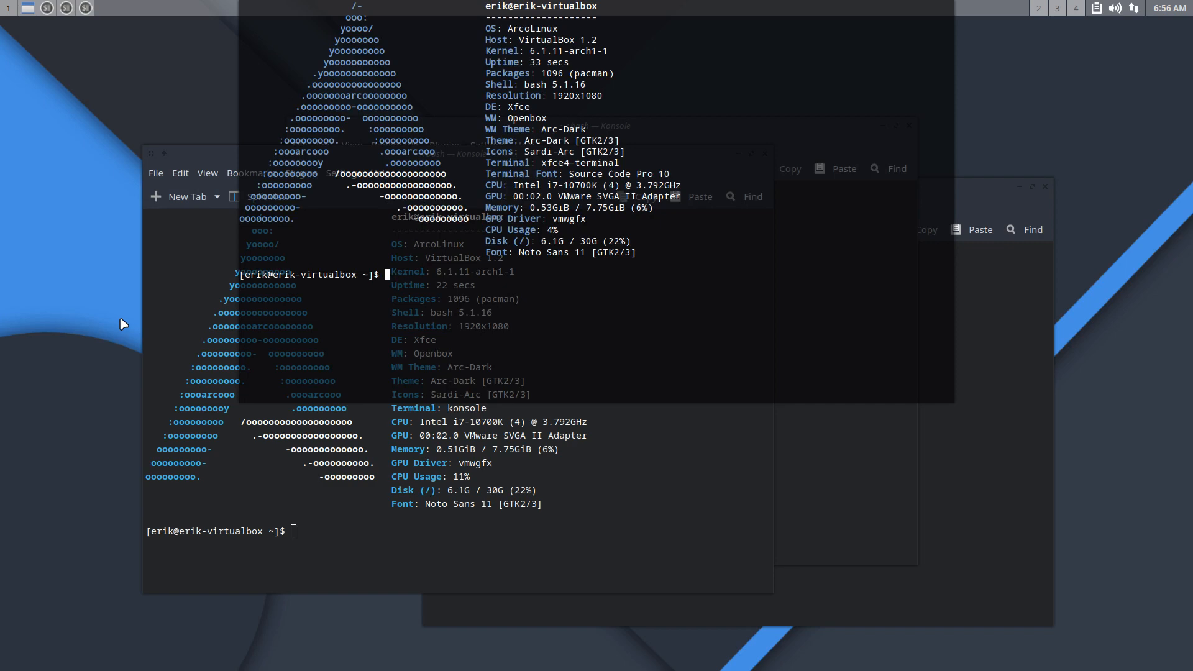
pyautogui.moveTo(308, 332)
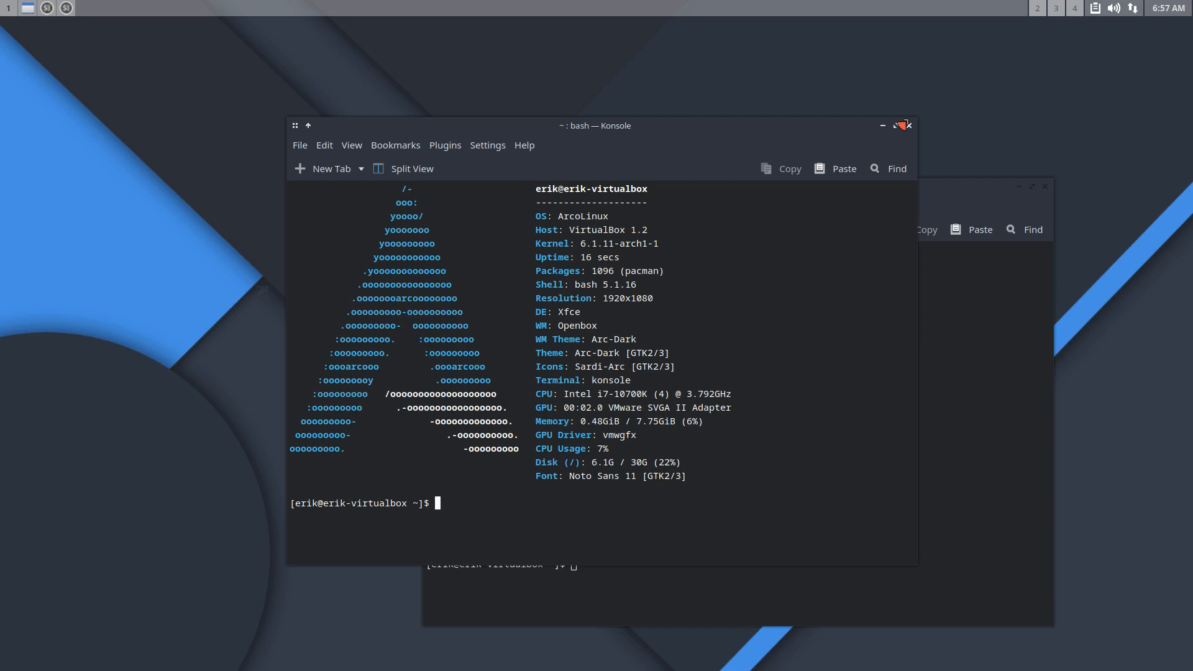
pyautogui.click(905, 125)
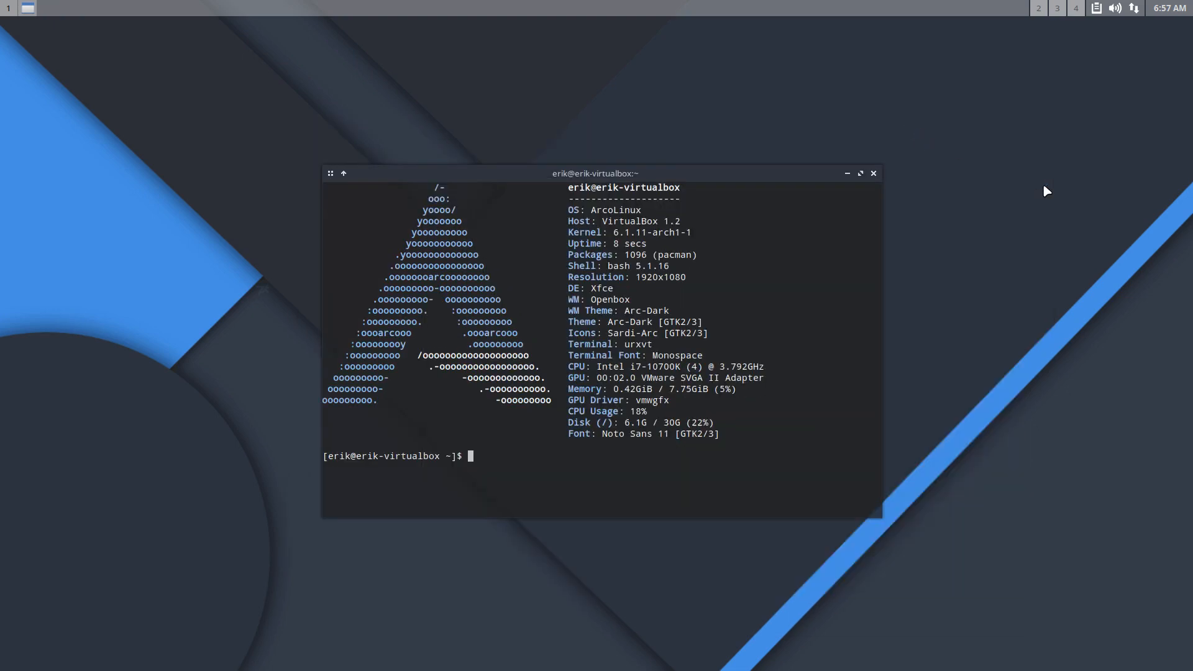
pyautogui.moveTo(854, 205)
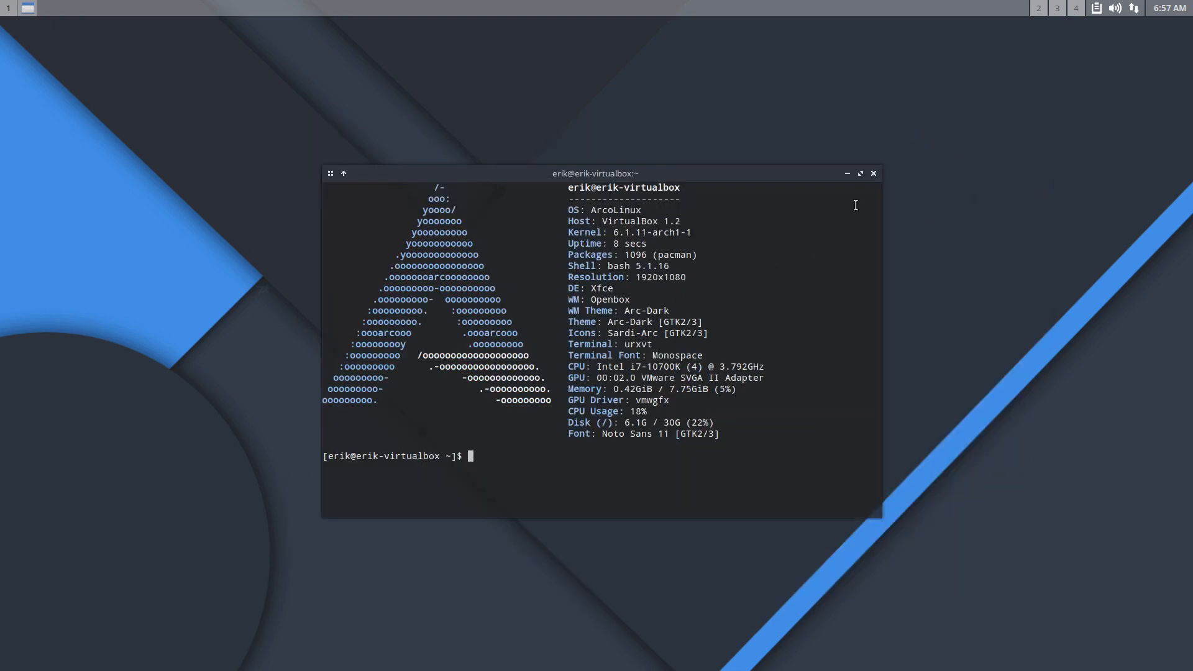
pyautogui.moveTo(872, 176)
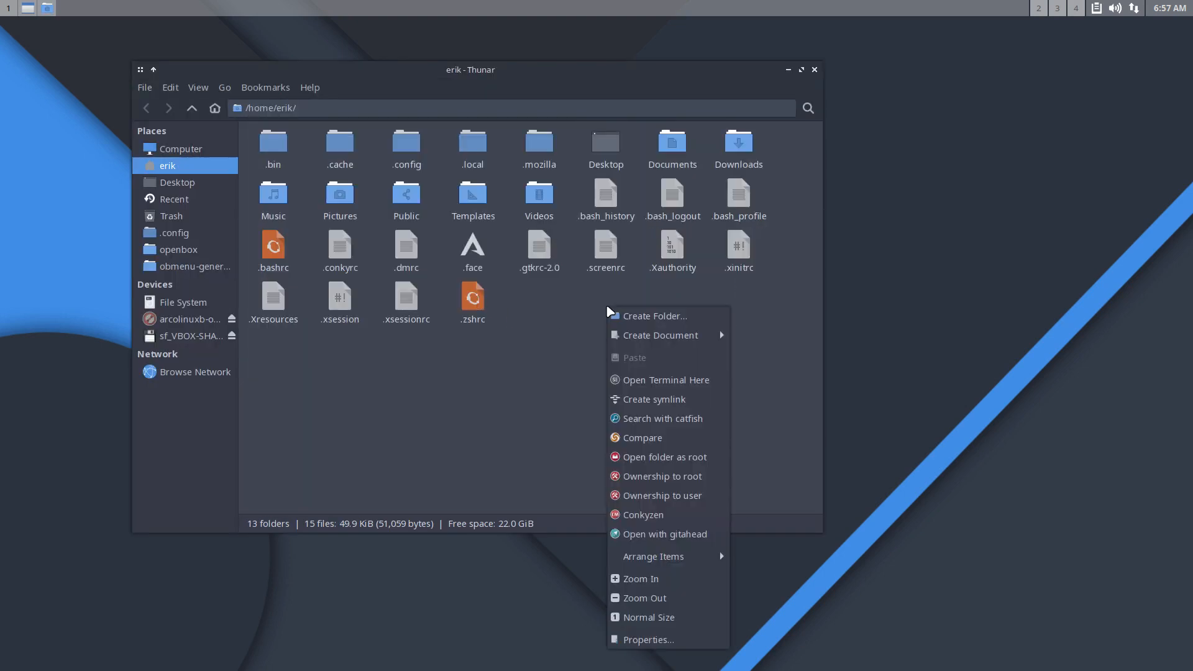
# Step: Open a terminal in Thunar's home folder, inspect Konsole's toolbar options, and close urxvt
pyautogui.click(663, 379)
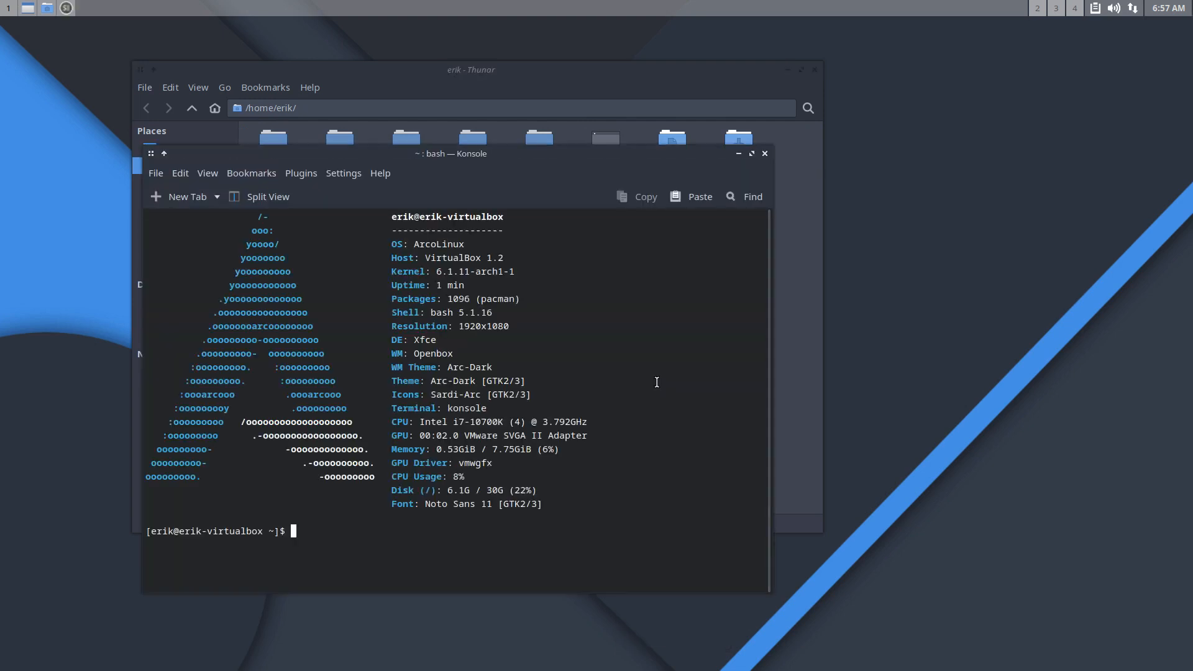
pyautogui.moveTo(642, 364)
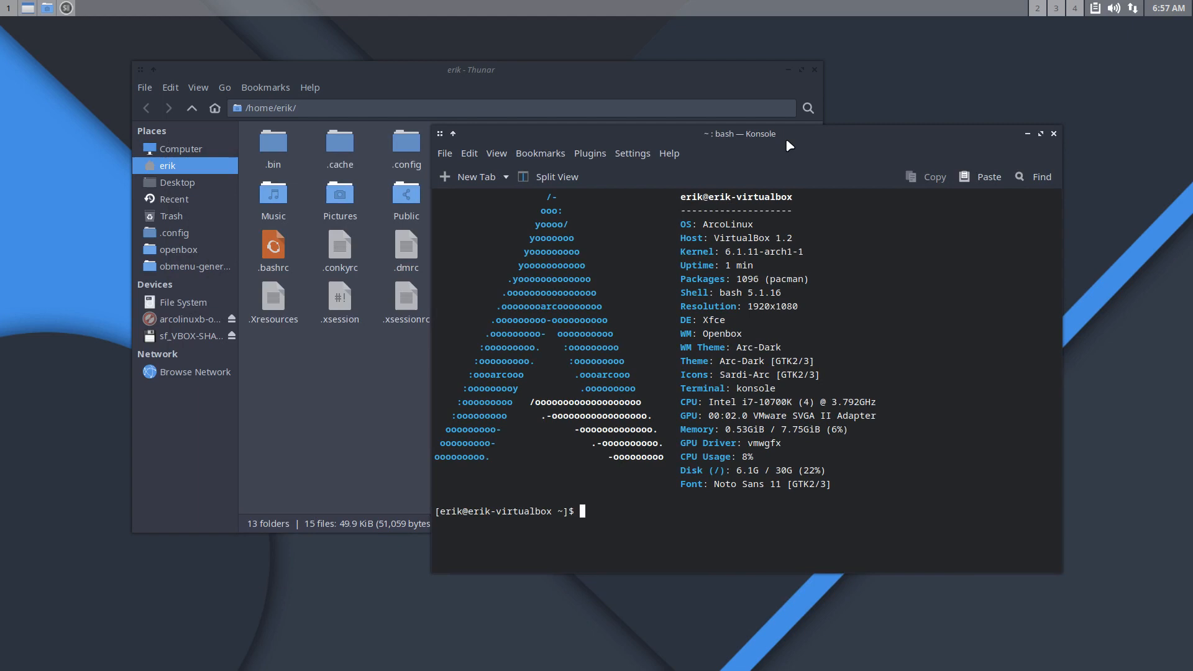
pyautogui.rightClick(791, 167)
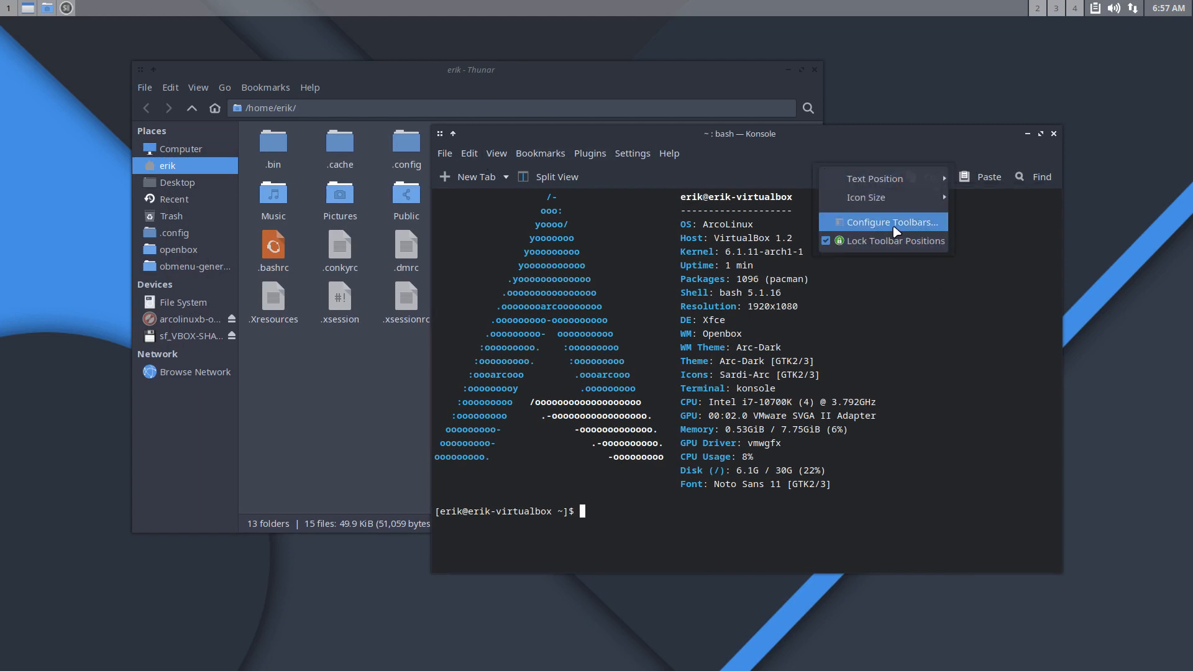
pyautogui.click(888, 222)
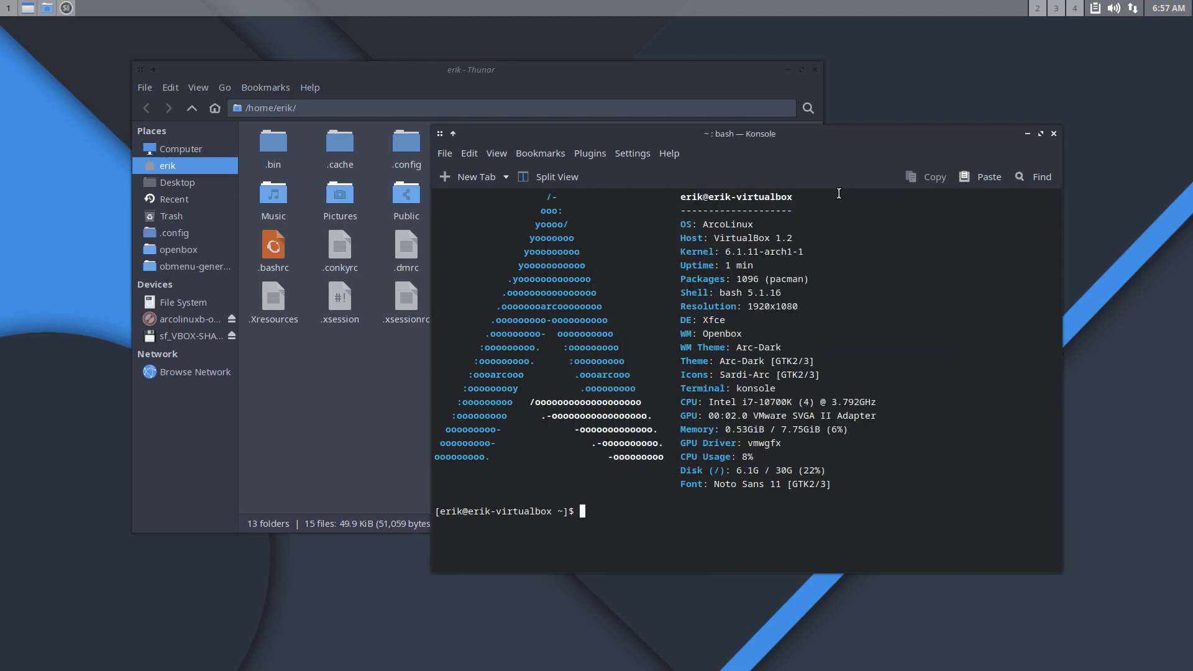
pyautogui.moveTo(702, 176)
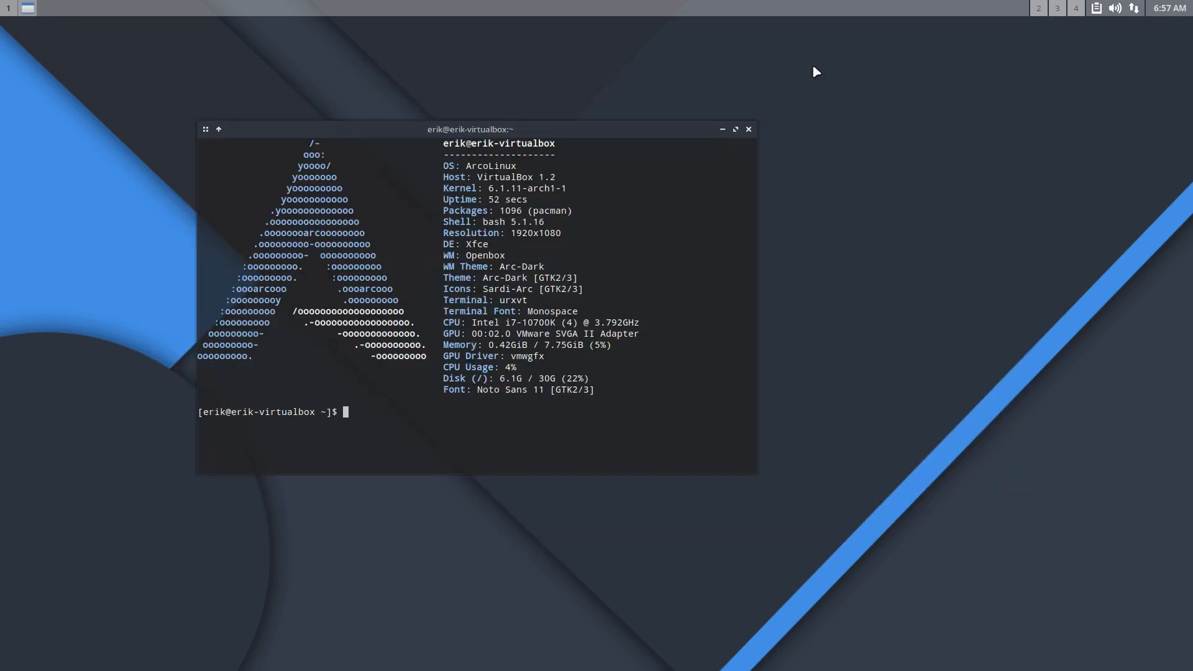
pyautogui.moveTo(753, 135)
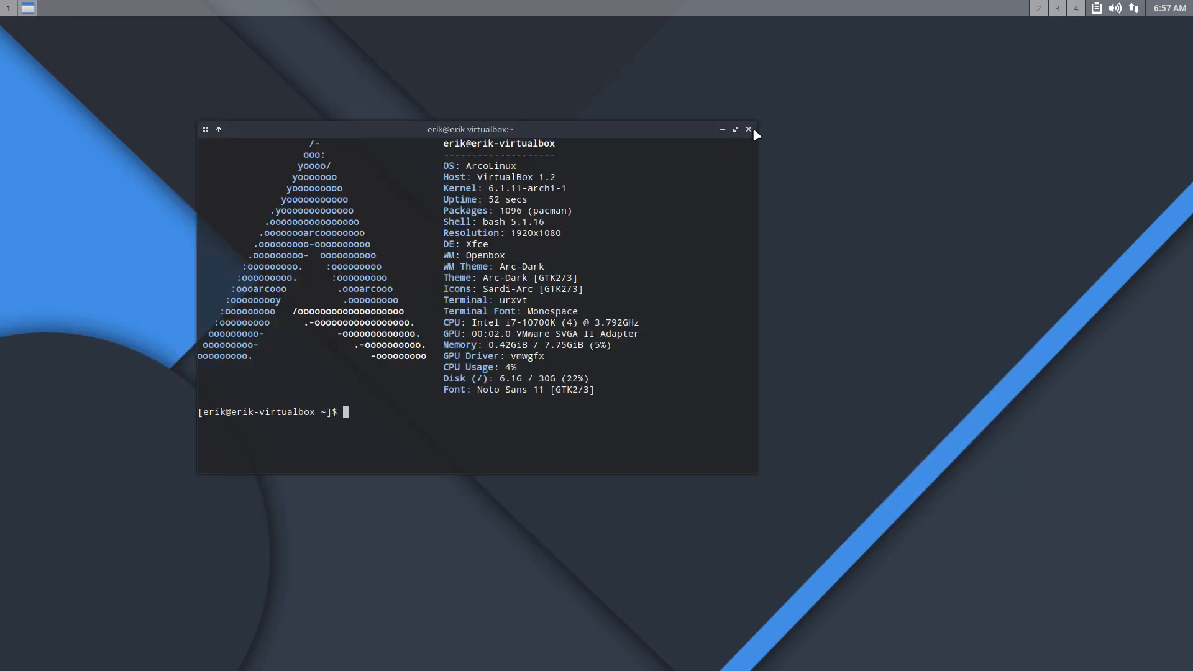
pyautogui.click(749, 129)
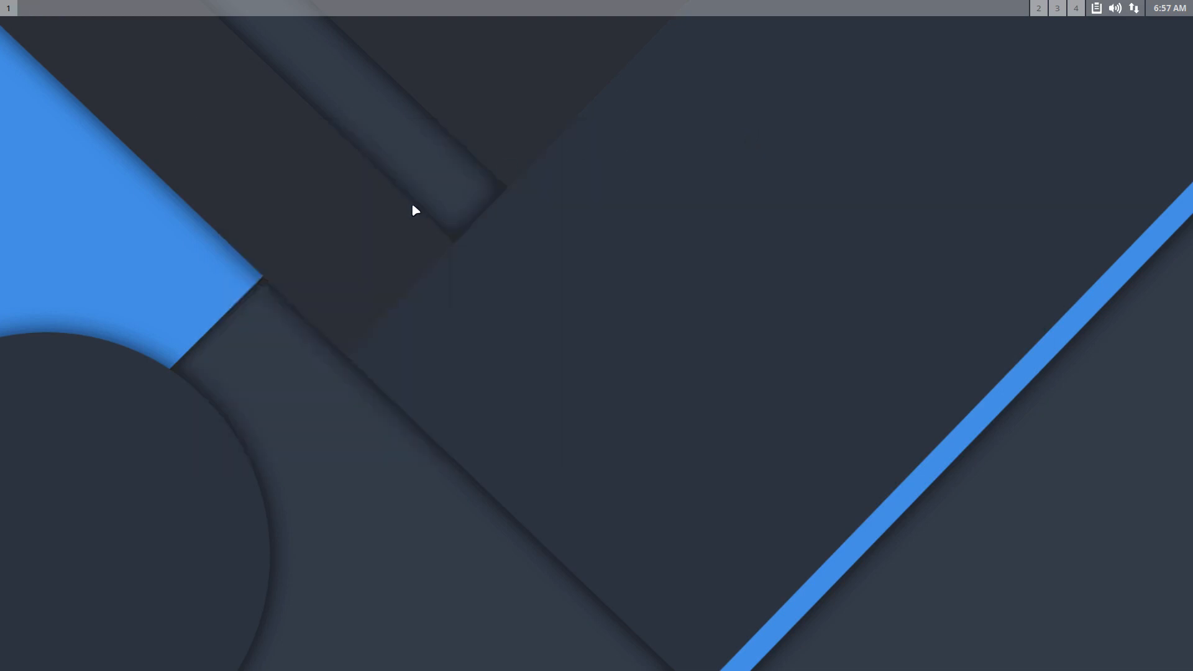
pyautogui.rightClick(415, 210)
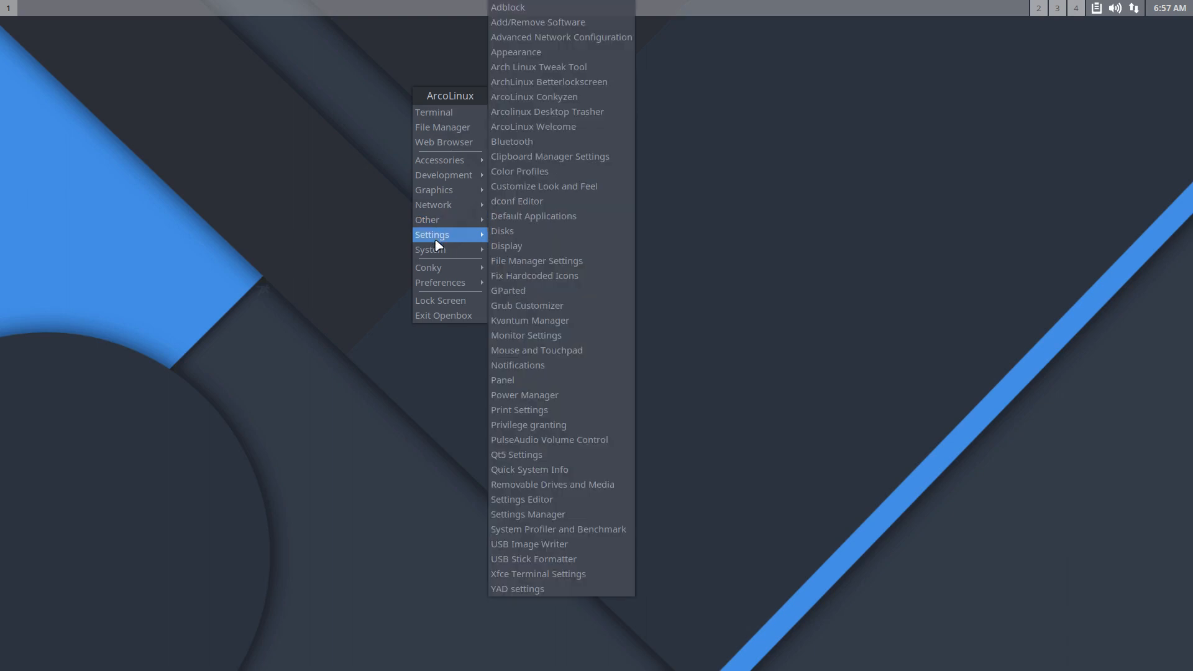
pyautogui.click(679, 248)
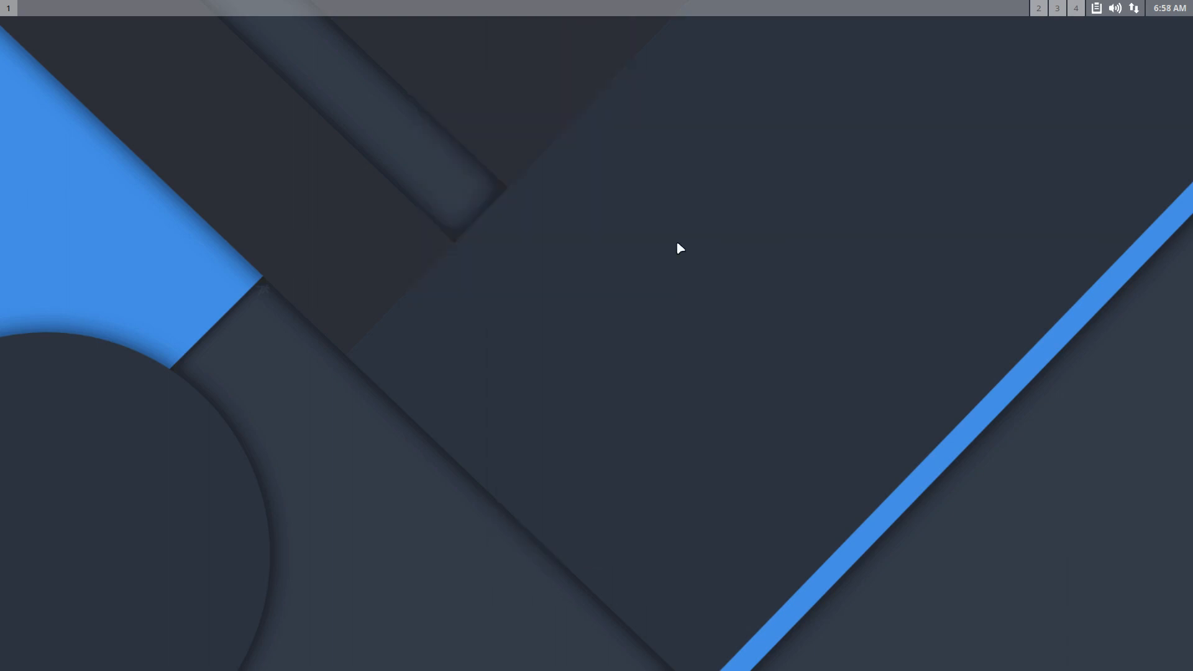